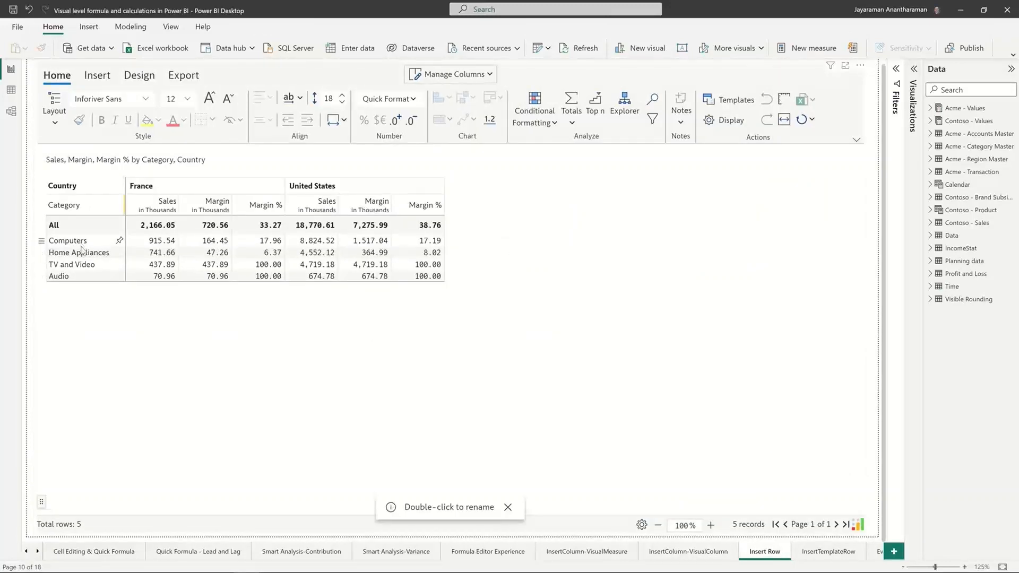
# Step: Pick the Home Appliances row and open the Insert Row list of row types
pyautogui.click(79, 252)
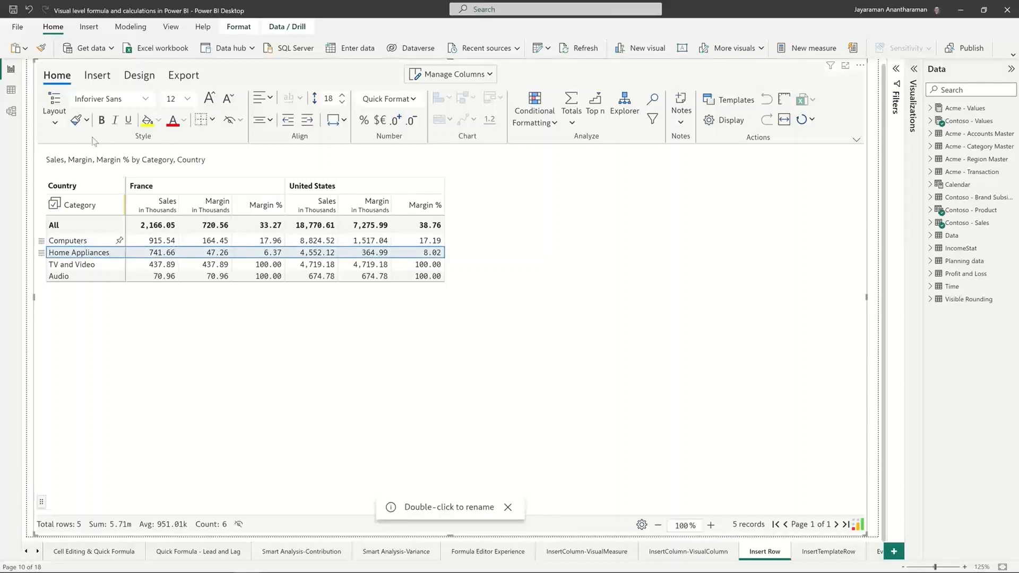
pyautogui.click(97, 75)
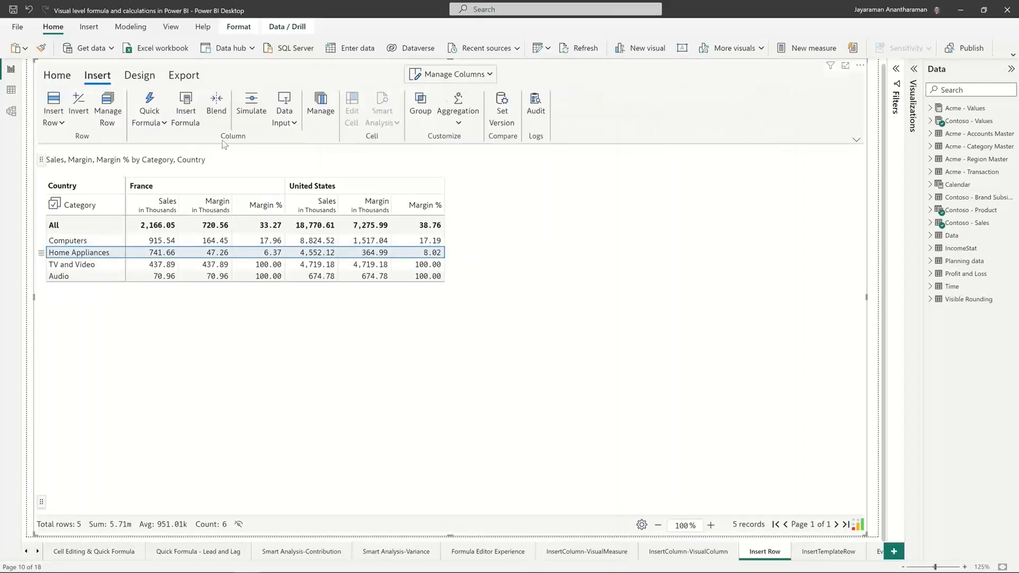
pyautogui.click(53, 105)
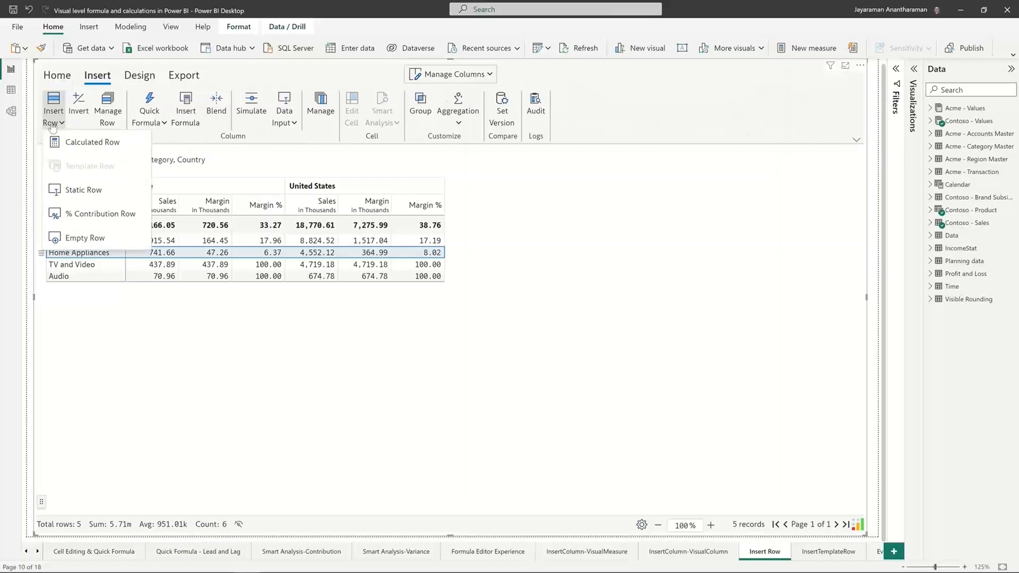
pyautogui.moveTo(101, 213)
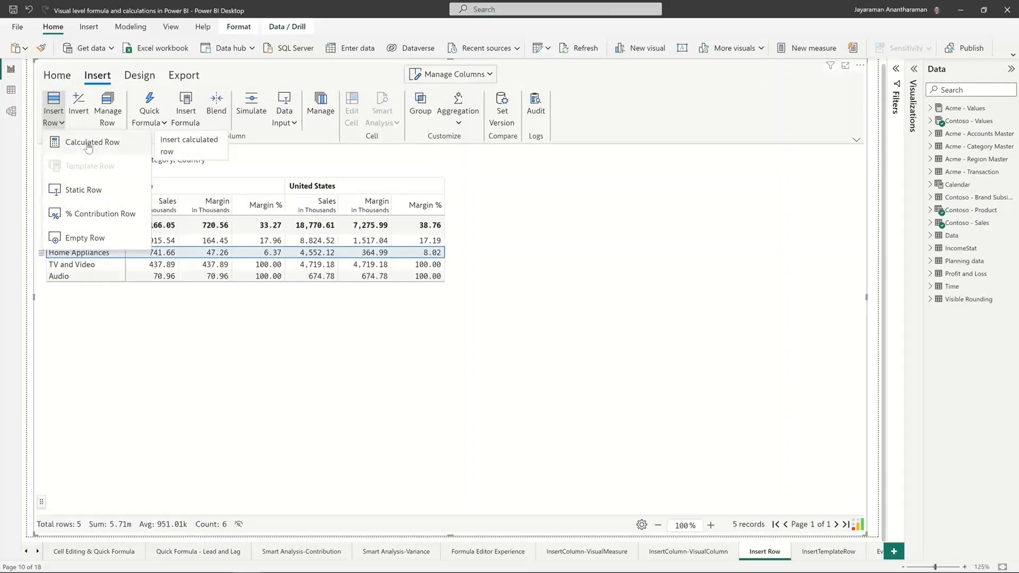
pyautogui.moveTo(112, 145)
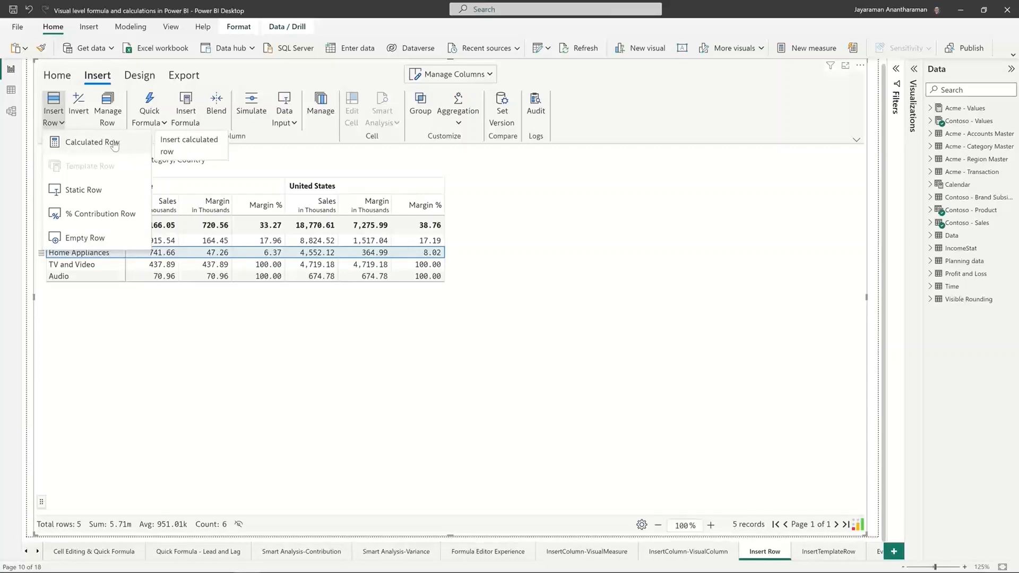
# Step: Create a calculated row with formula =AVERAGE([Computers],[Audio])
pyautogui.click(92, 142)
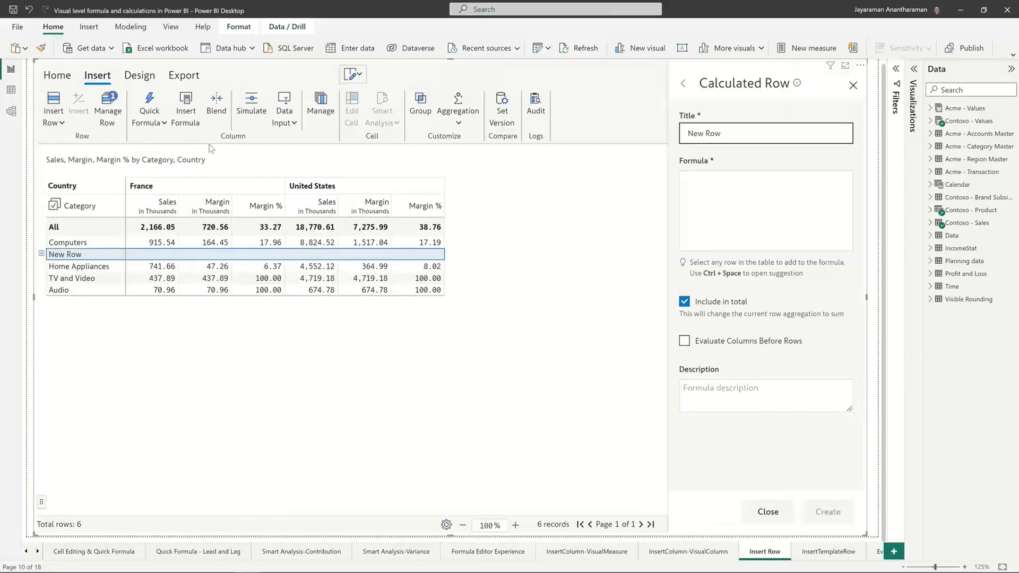
pyautogui.click(766, 180)
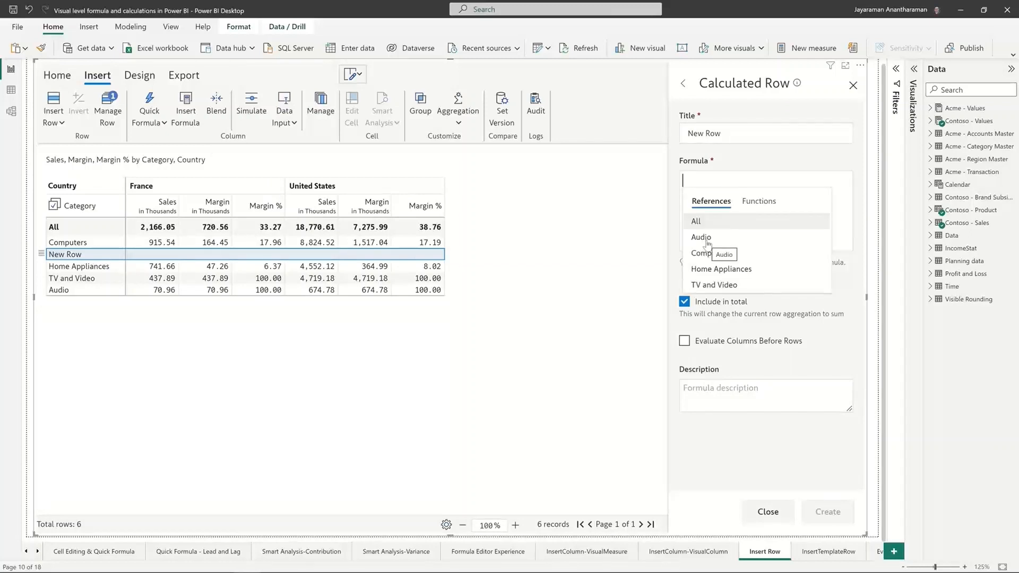
pyautogui.write('=AVERAGE()')
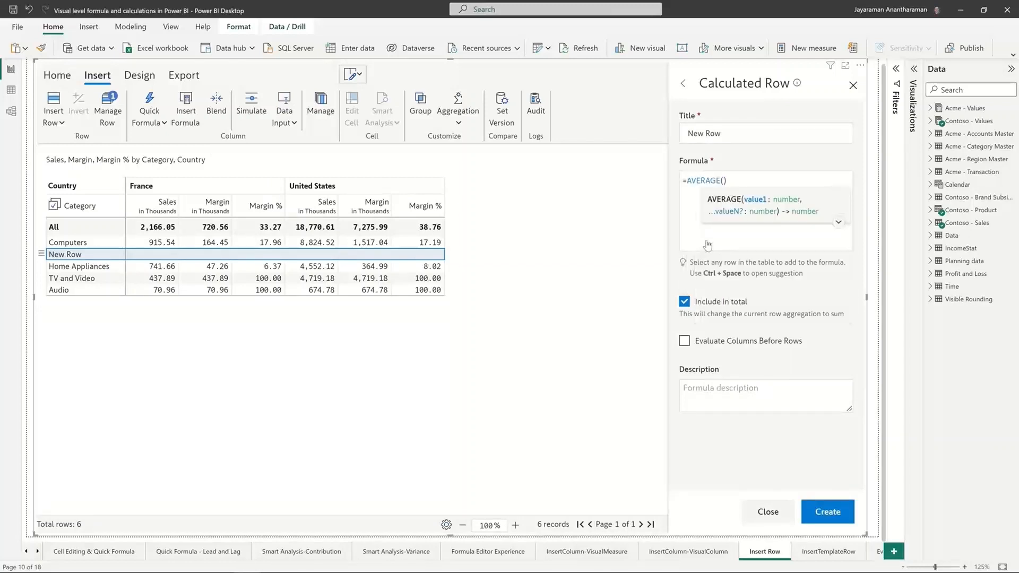
pyautogui.write('[Computers]')
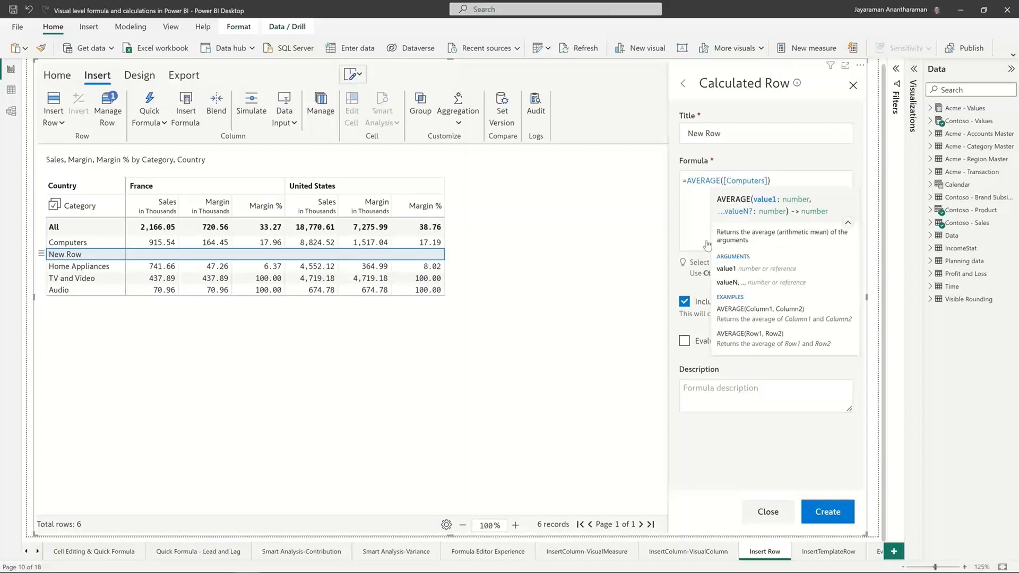
pyautogui.write(',H')
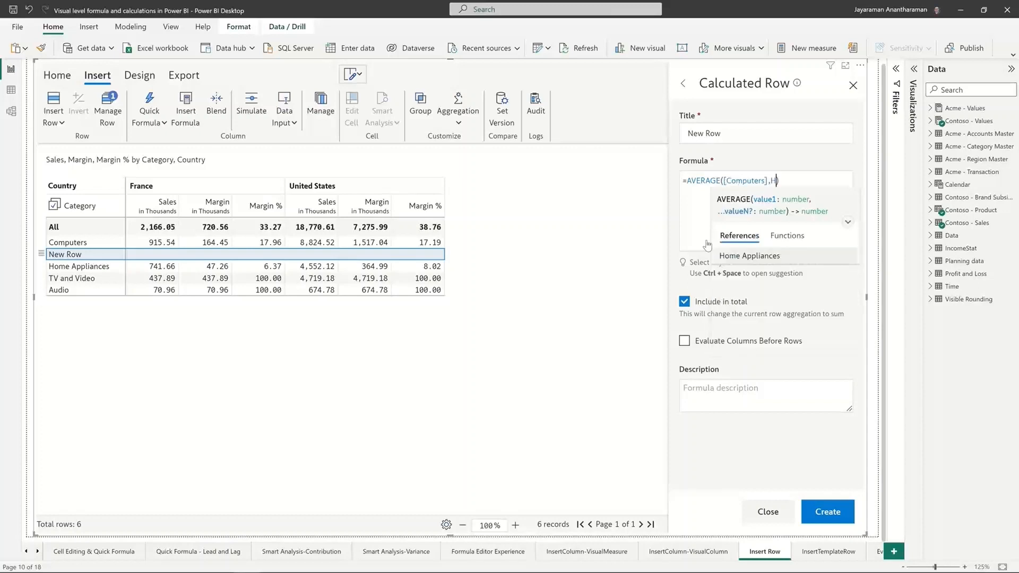
pyautogui.click(750, 256)
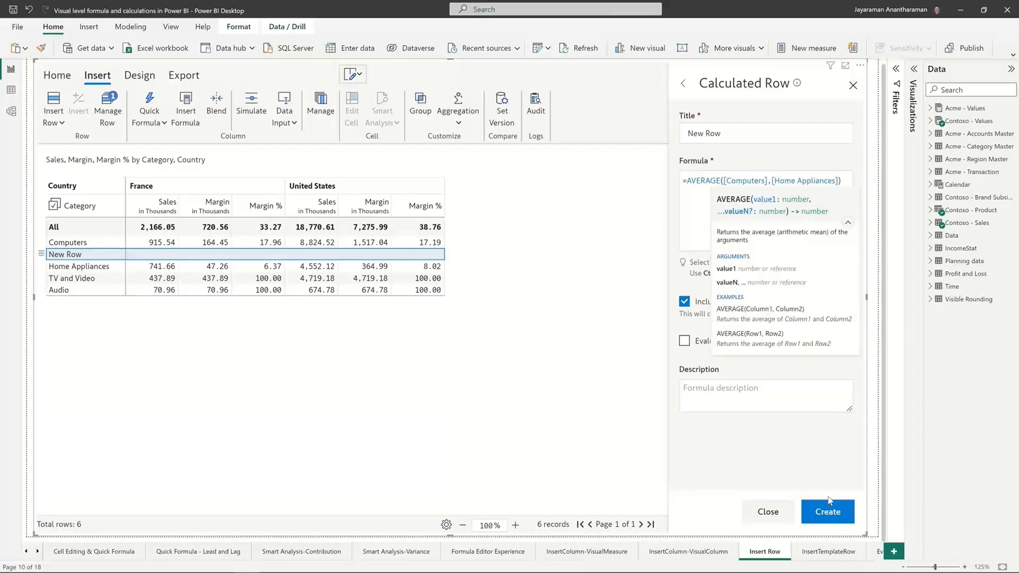
pyautogui.click(828, 512)
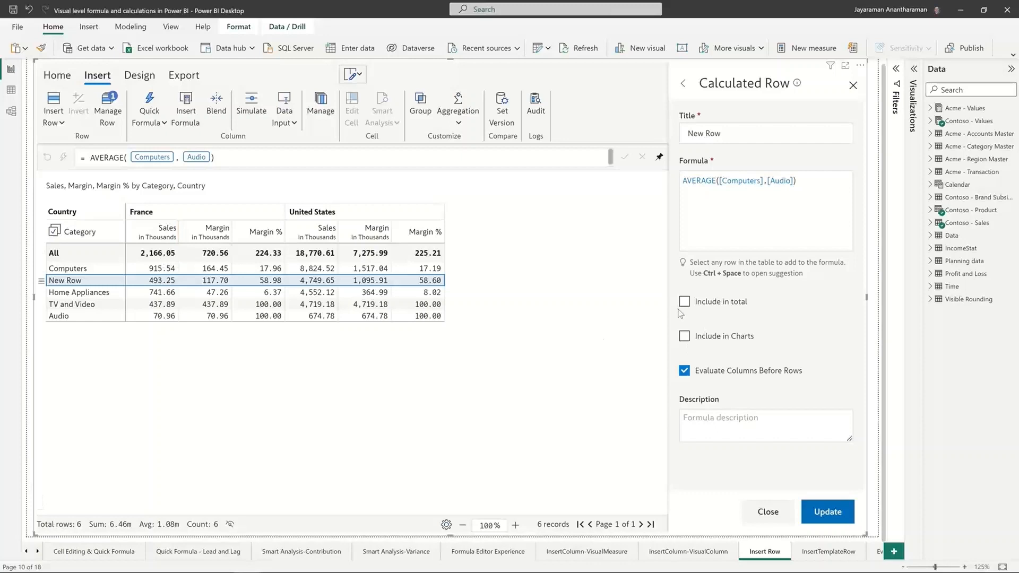
pyautogui.click(684, 302)
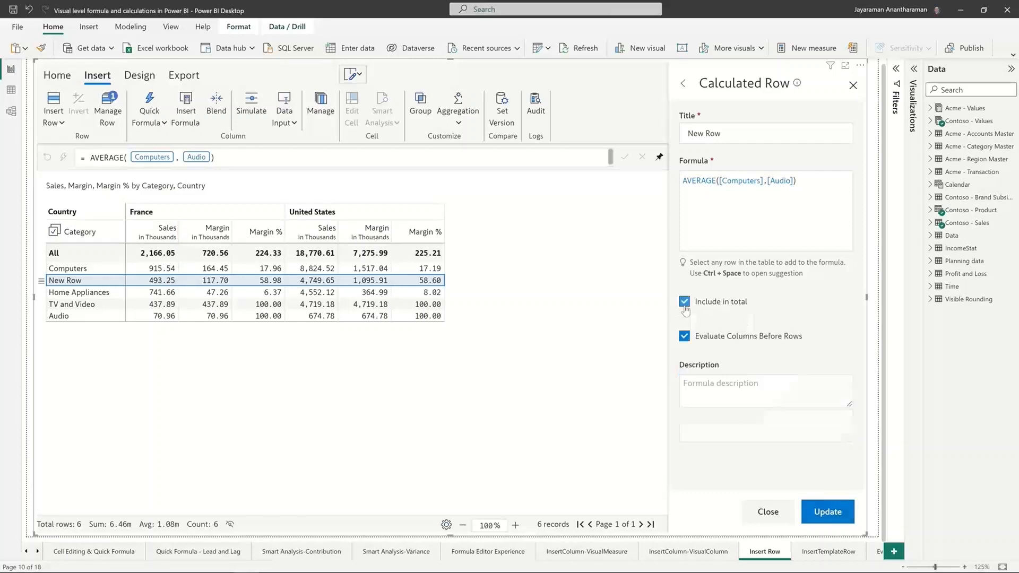
pyautogui.click(827, 511)
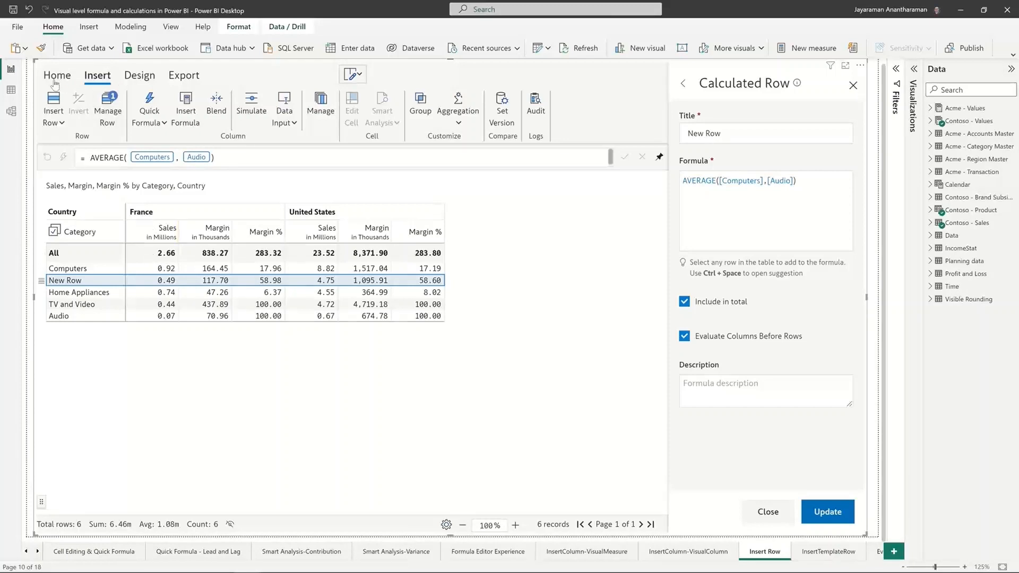
pyautogui.moveTo(126, 98)
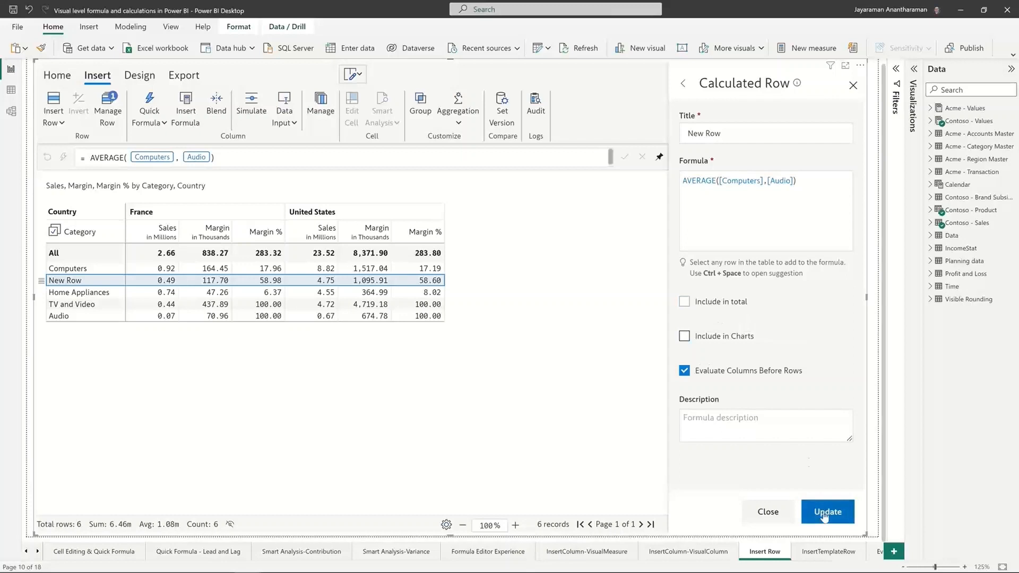
pyautogui.click(826, 512)
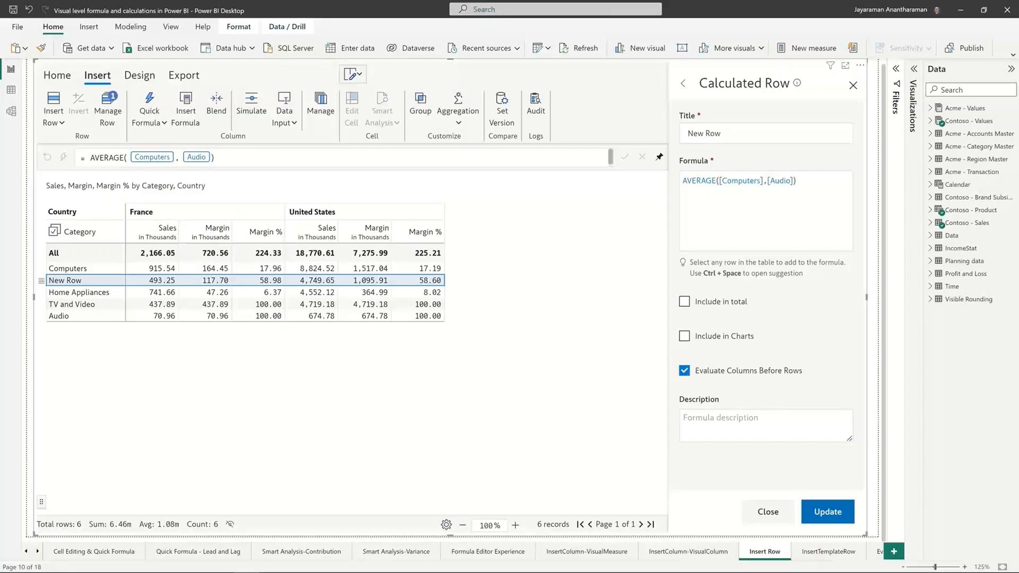
pyautogui.moveTo(416, 334)
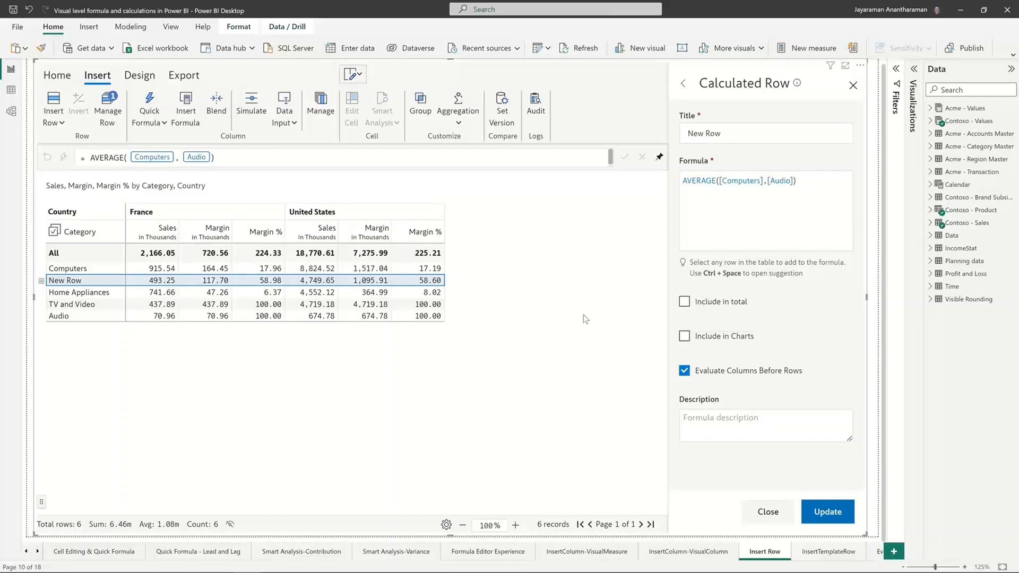
pyautogui.moveTo(761, 469)
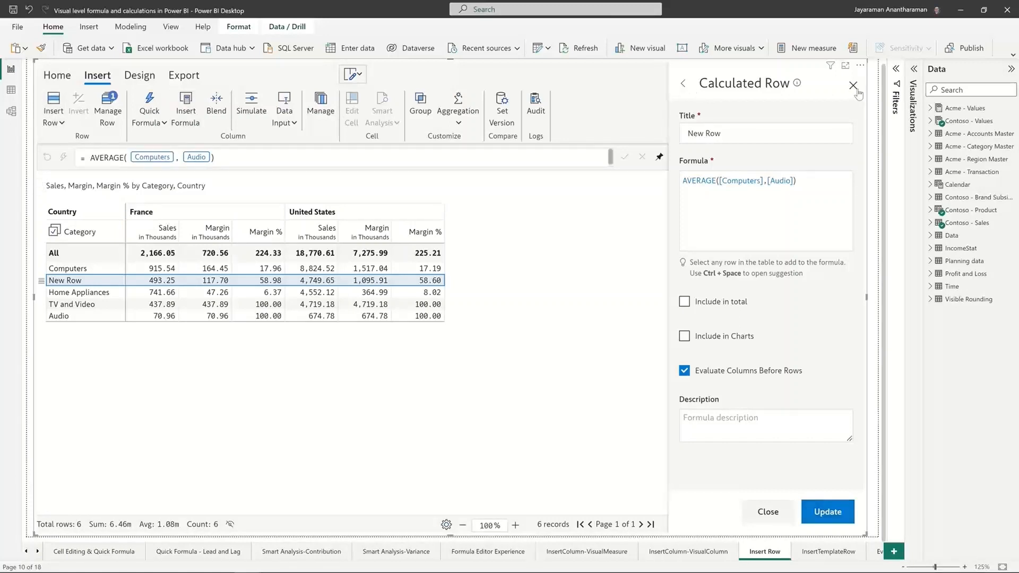
# Step: Toggle New Row off and back on in Manage Row, then reopen and close its settings
pyautogui.click(854, 84)
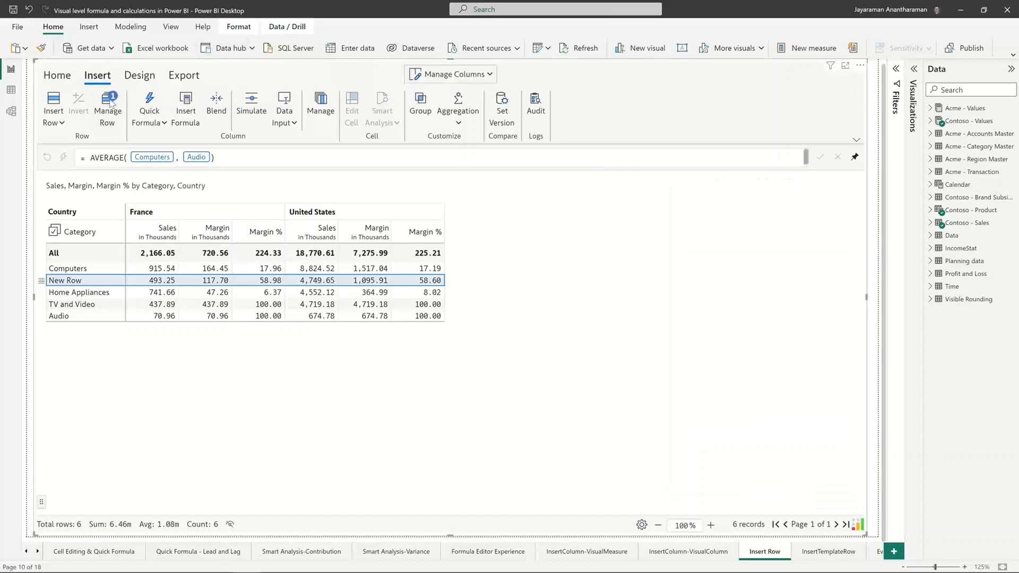
pyautogui.click(108, 104)
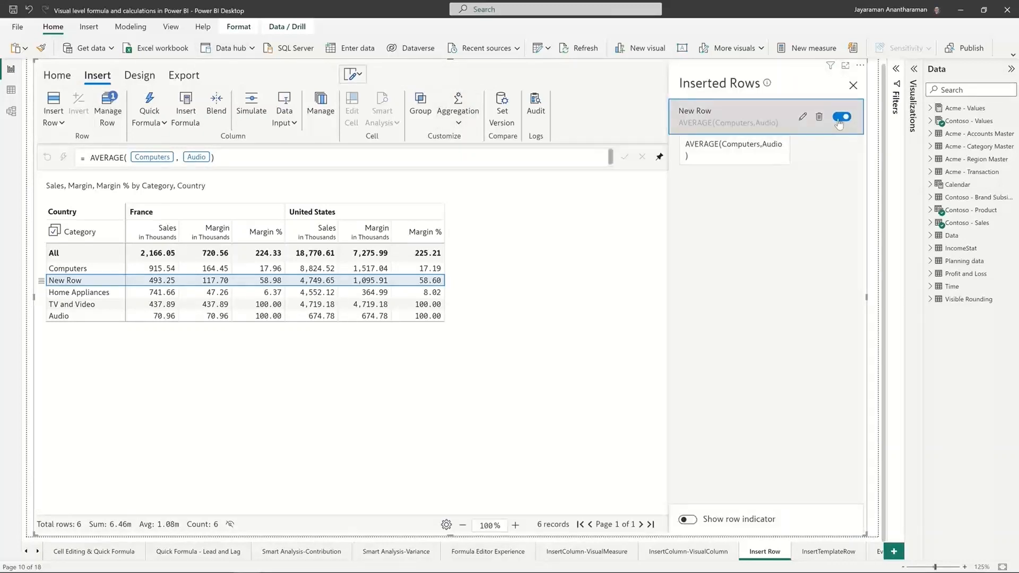
pyautogui.click(842, 117)
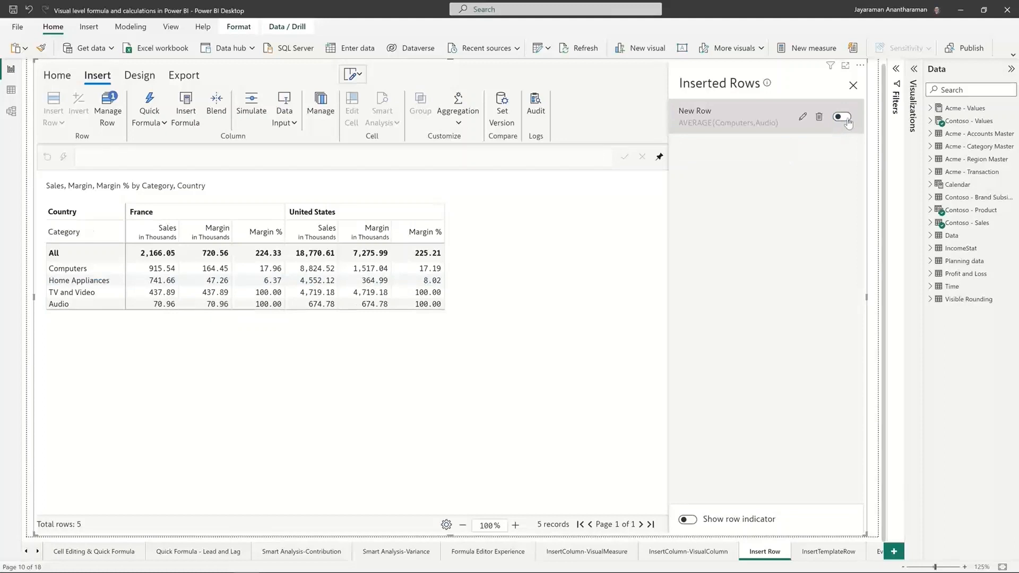
pyautogui.click(842, 116)
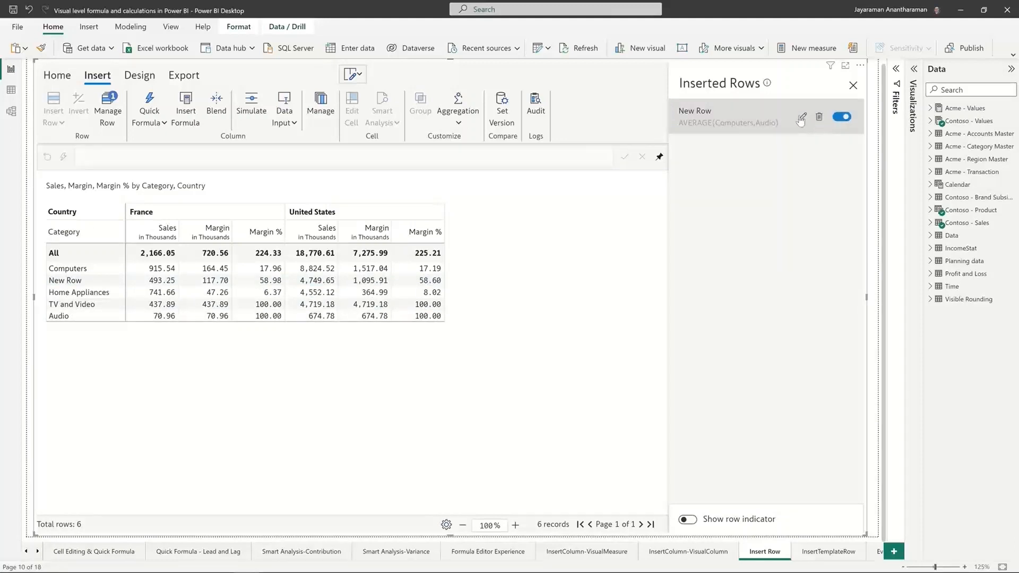
pyautogui.click(801, 116)
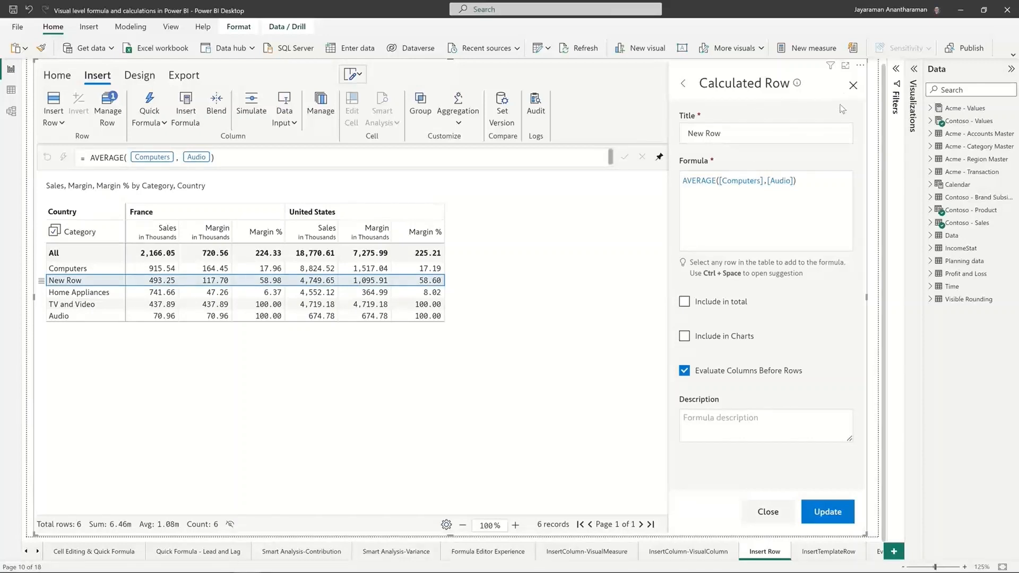
pyautogui.click(827, 512)
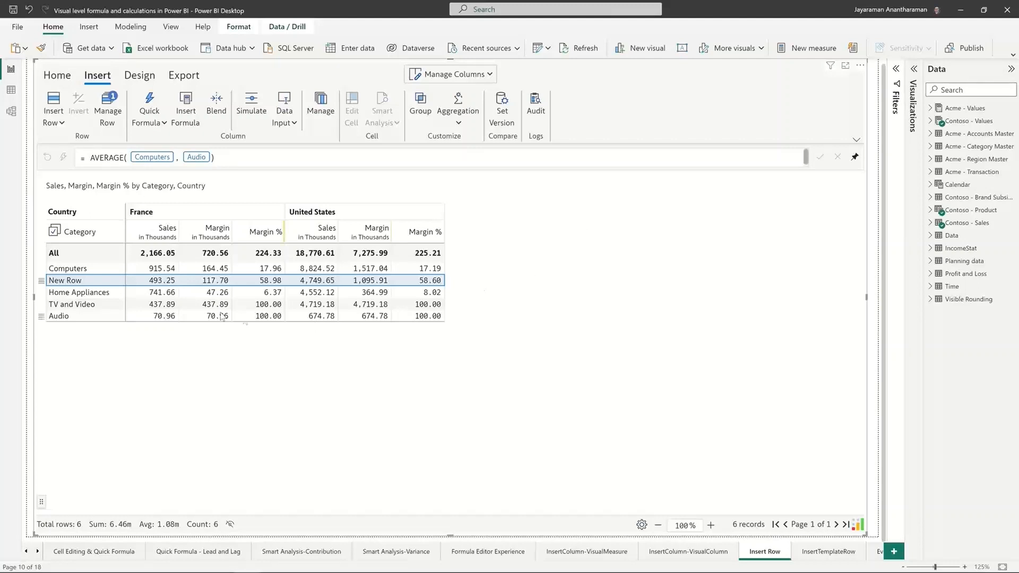
# Step: Insert a blank static row below Computers and add a left Column Grand Total
pyautogui.click(53, 107)
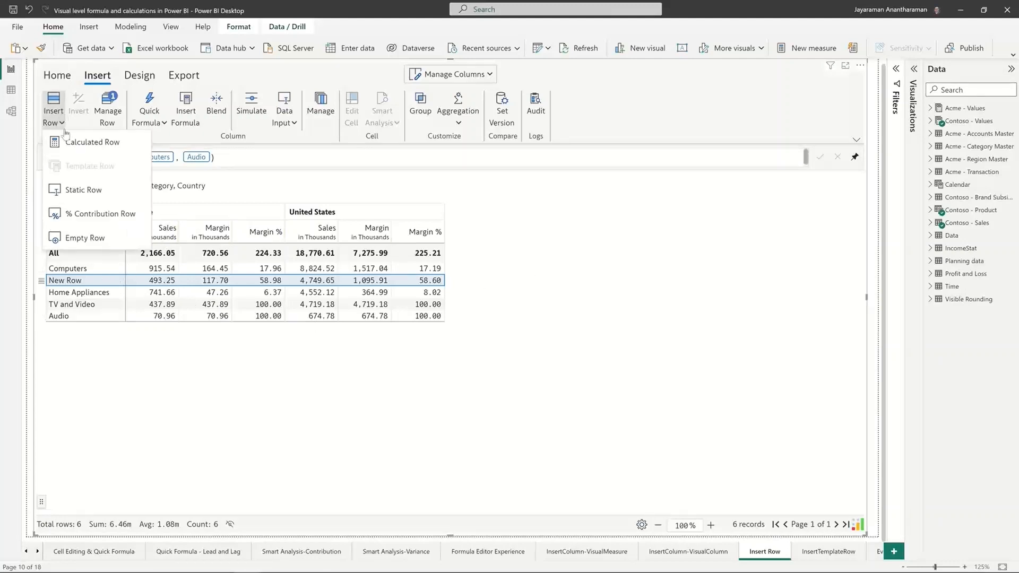
pyautogui.moveTo(91, 166)
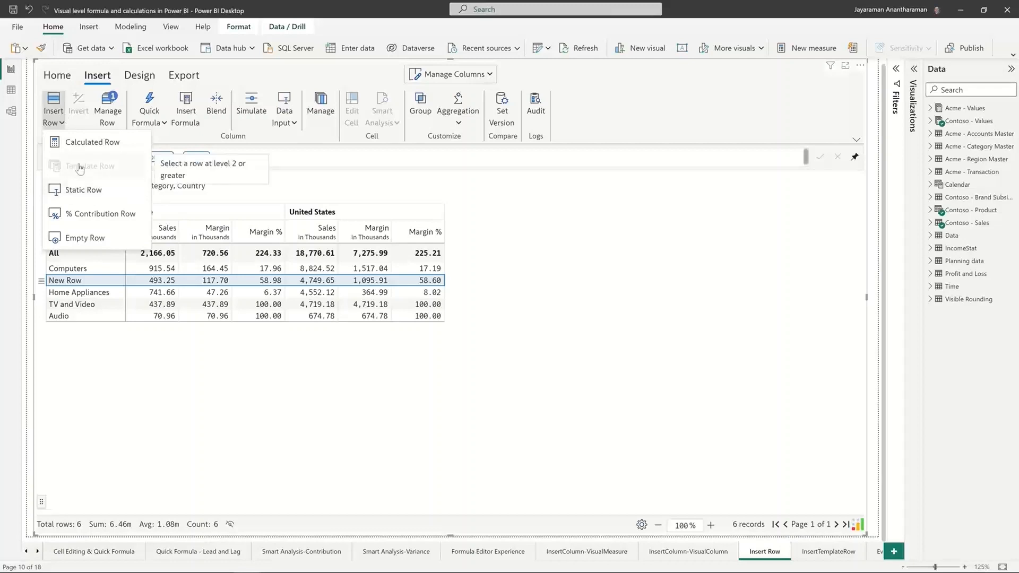
pyautogui.moveTo(83, 189)
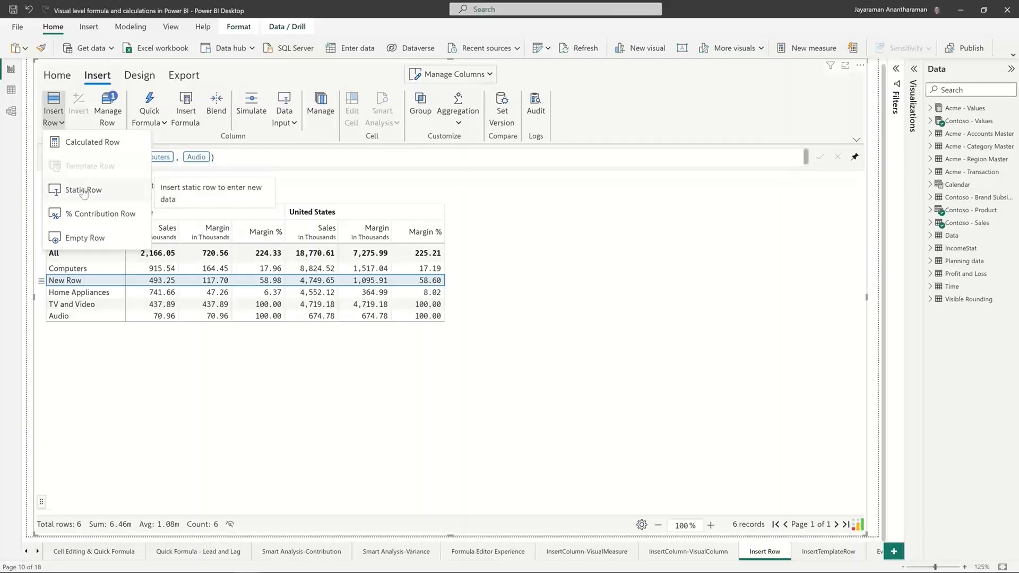
pyautogui.click(82, 189)
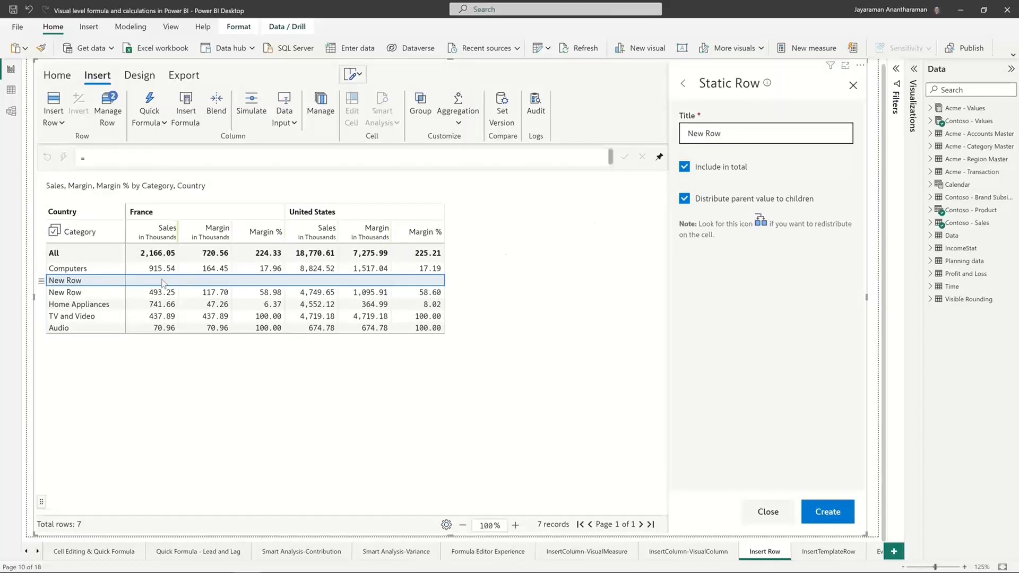
pyautogui.click(205, 280)
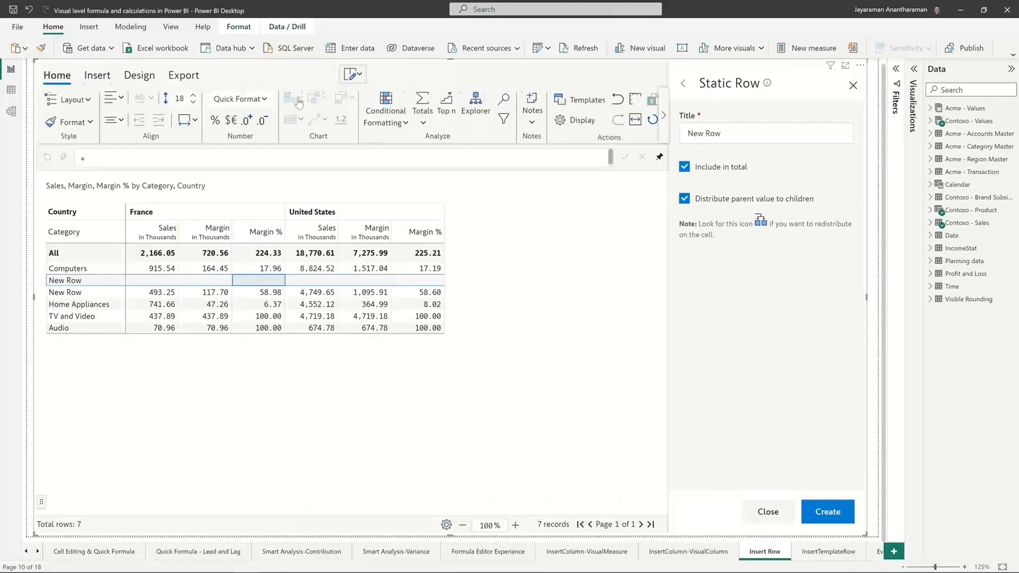
pyautogui.click(422, 104)
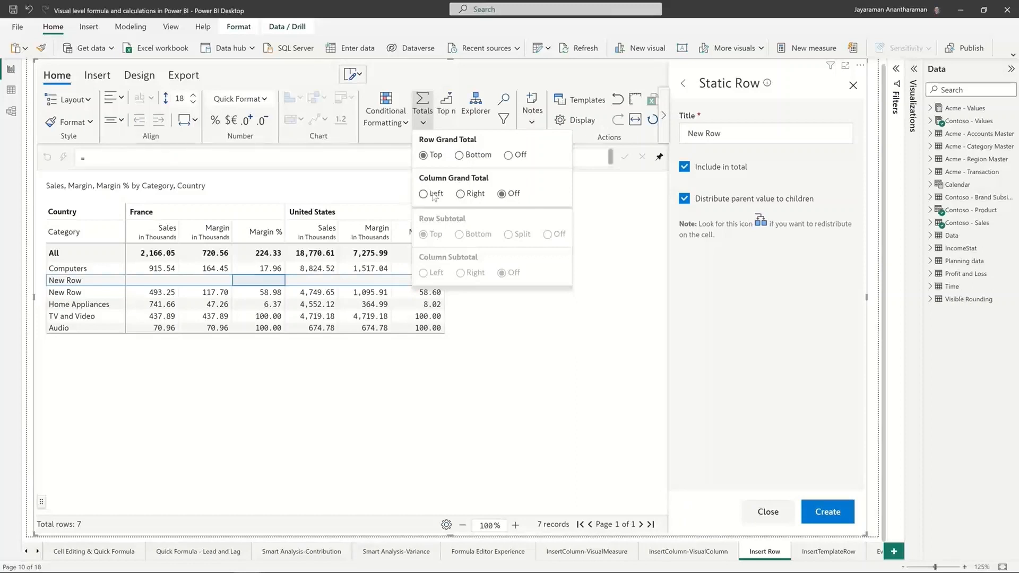
pyautogui.click(424, 193)
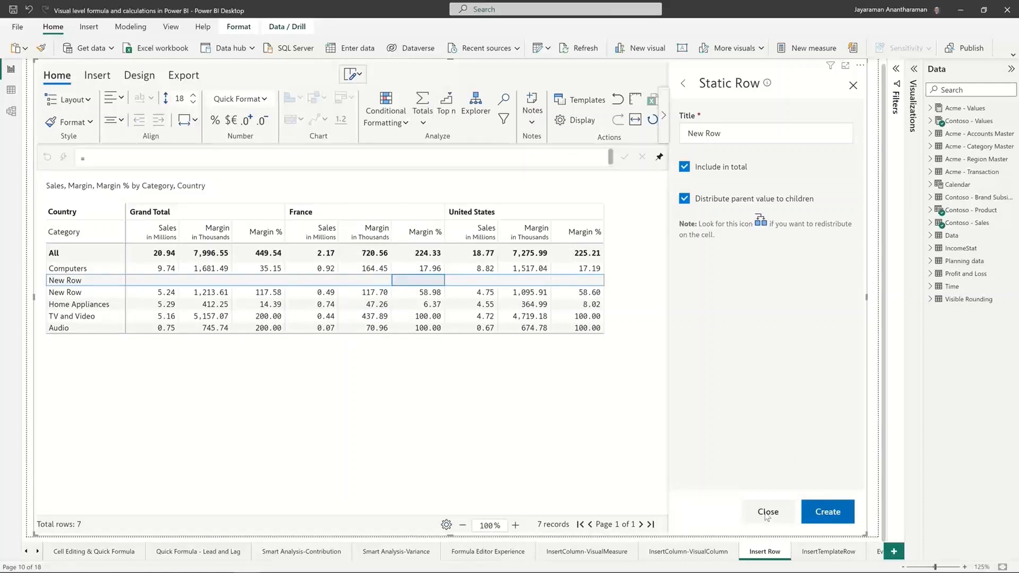
# Step: Close the Static Row pane and enter =10 as New Row's Grand Total sales
pyautogui.click(768, 512)
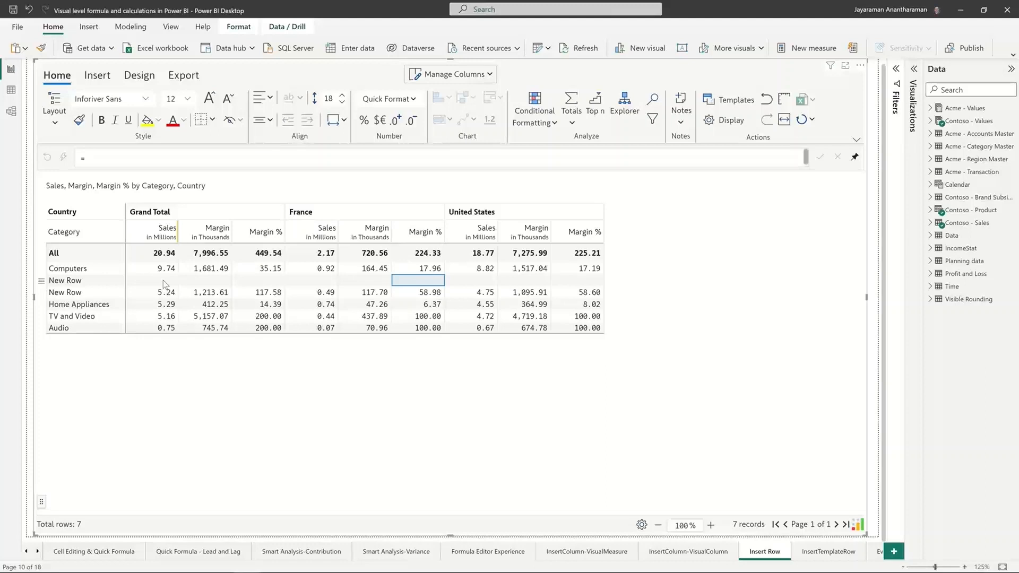
pyautogui.write('=10')
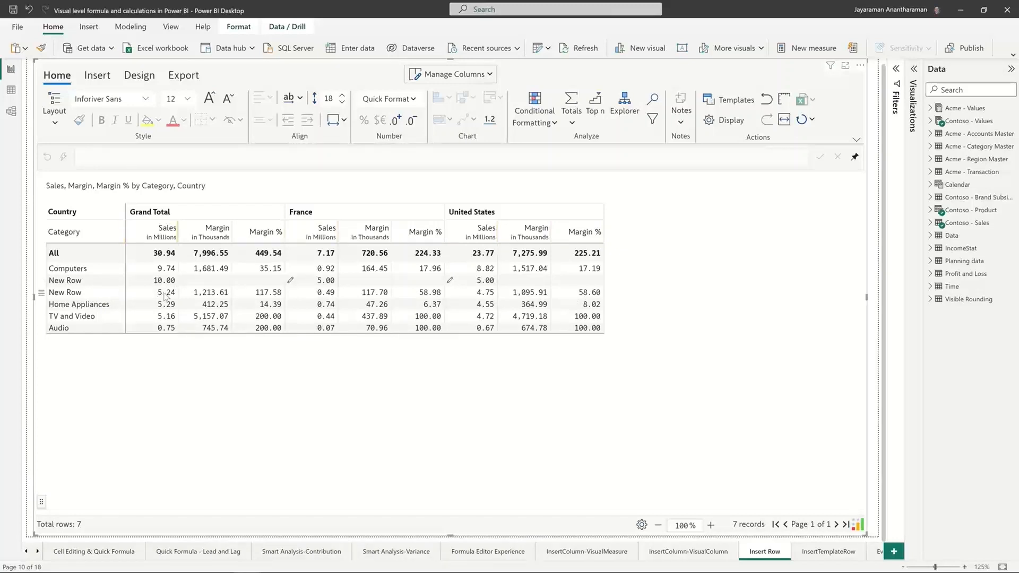
pyautogui.moveTo(137, 296)
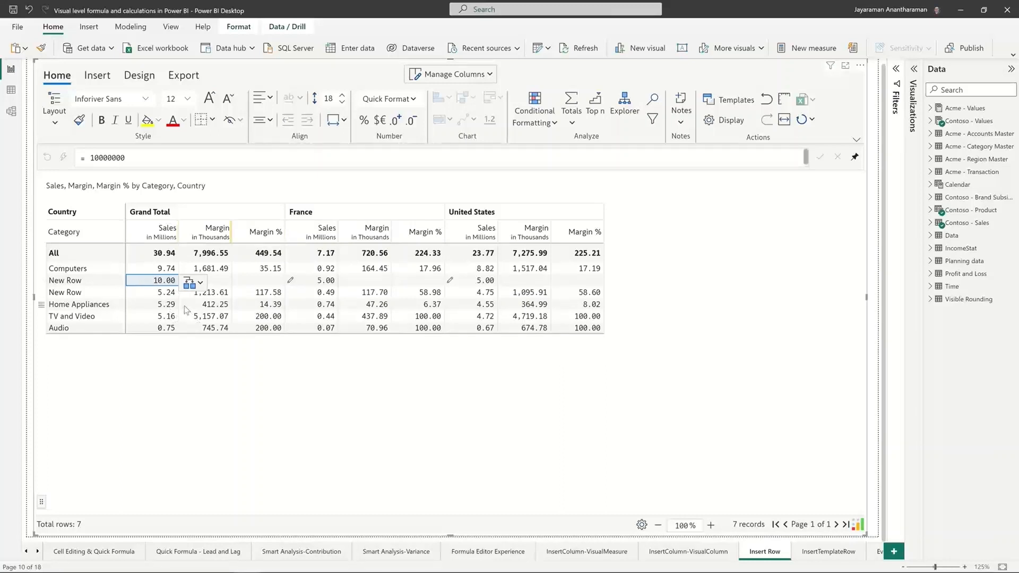
pyautogui.moveTo(290, 310)
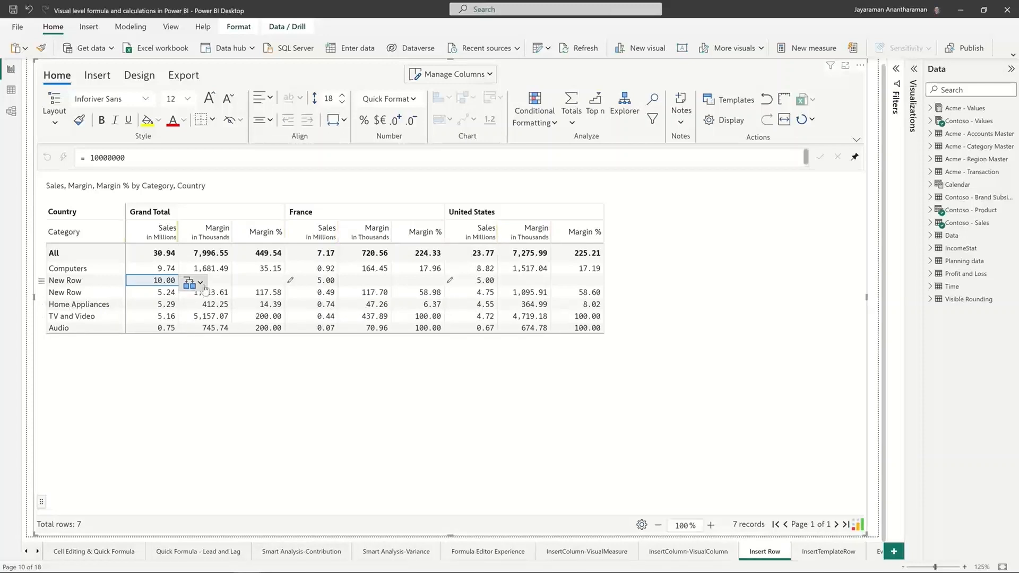
# Step: Open the redistribution options on New Row's 10.00 Grand Total sales cell
pyautogui.click(201, 283)
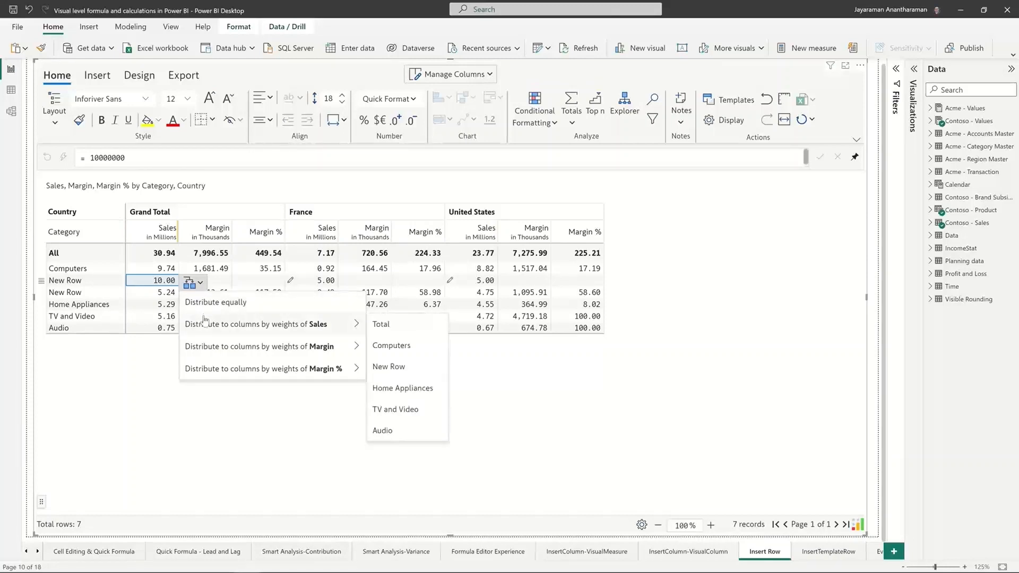
pyautogui.moveTo(191, 330)
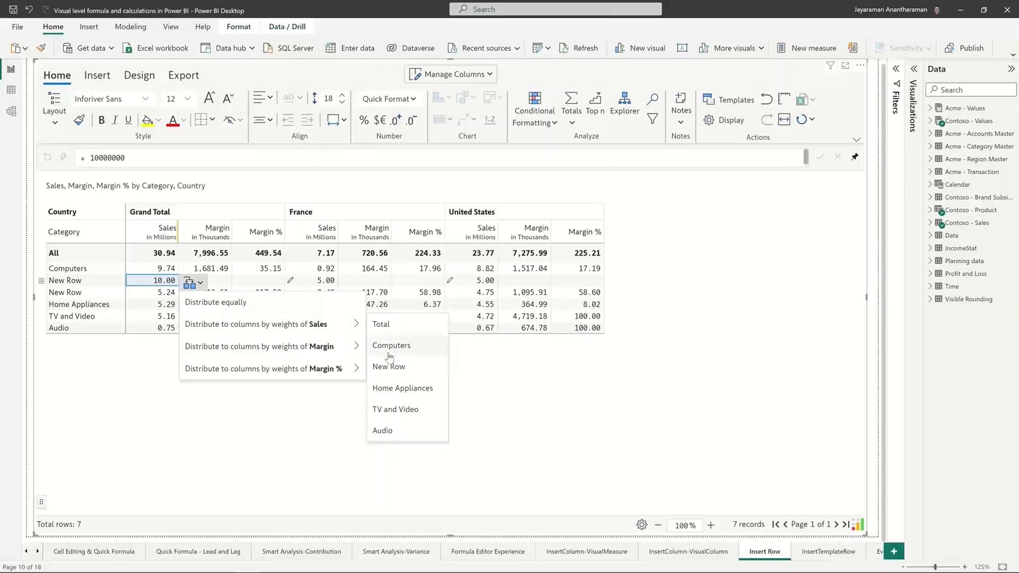
pyautogui.moveTo(389, 389)
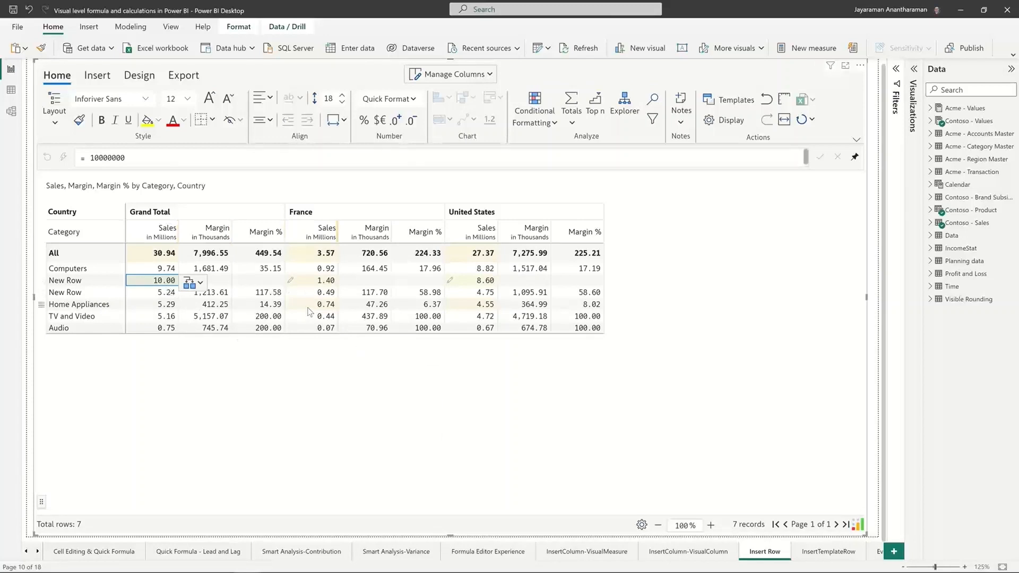
pyautogui.moveTo(475, 290)
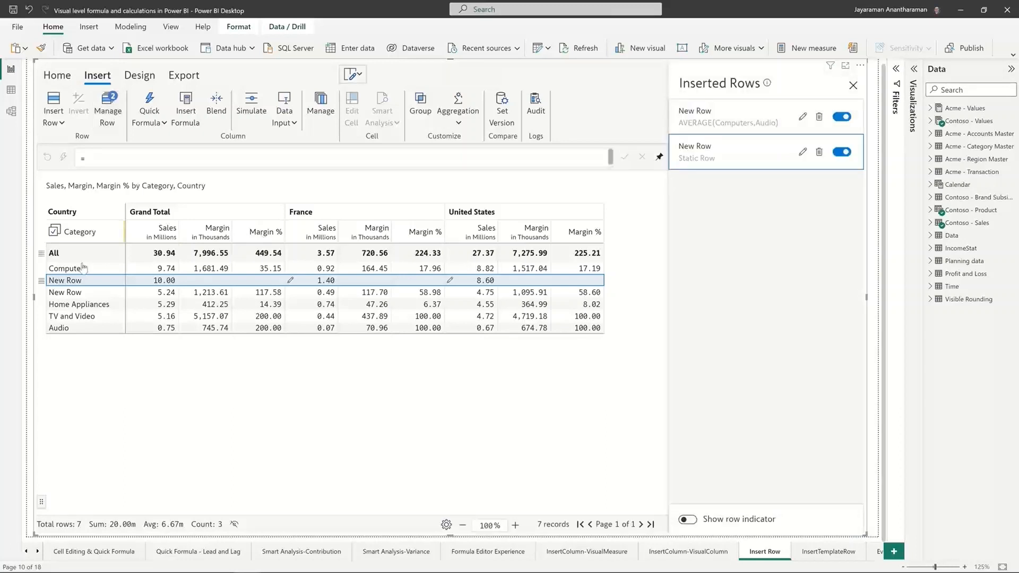
pyautogui.moveTo(803, 152)
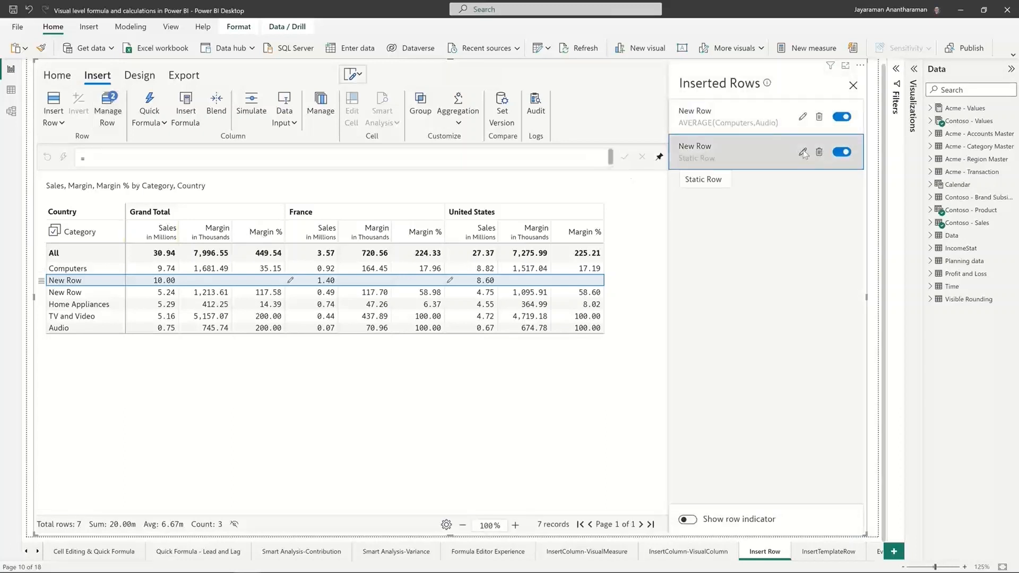
# Step: Change the static row's title to 'New category' and apply the update
pyautogui.click(804, 153)
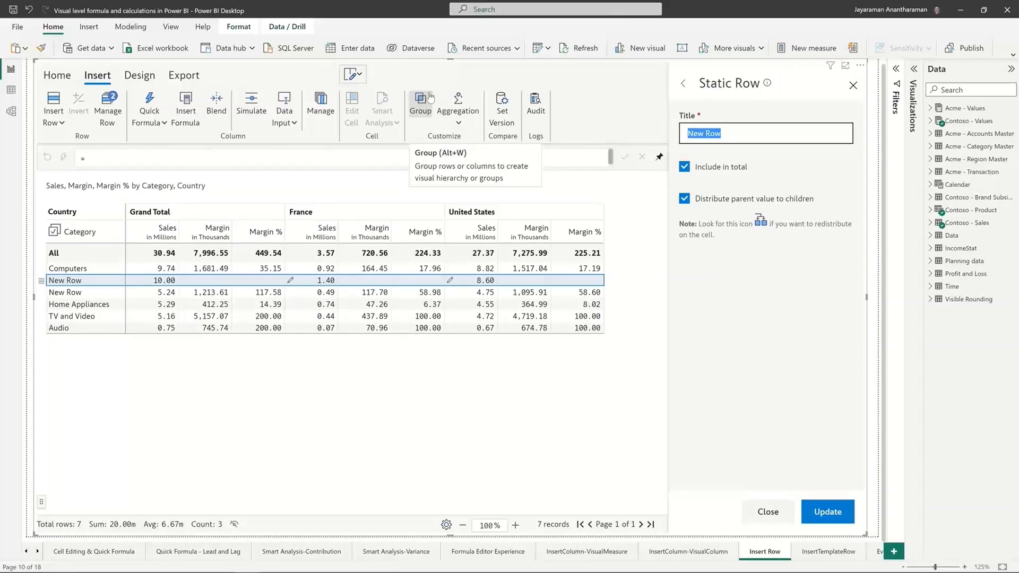
pyautogui.write('New category')
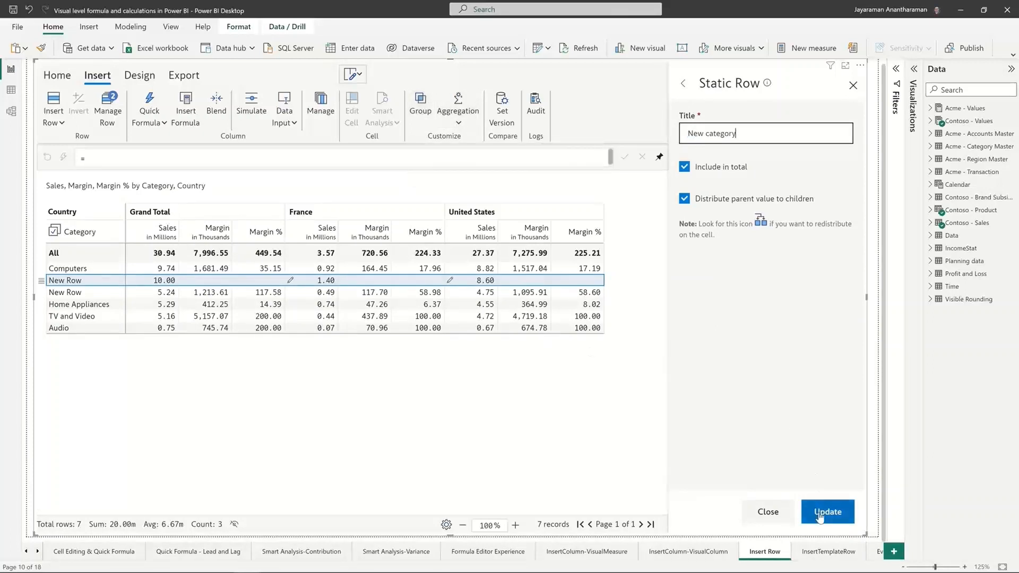
pyautogui.click(827, 512)
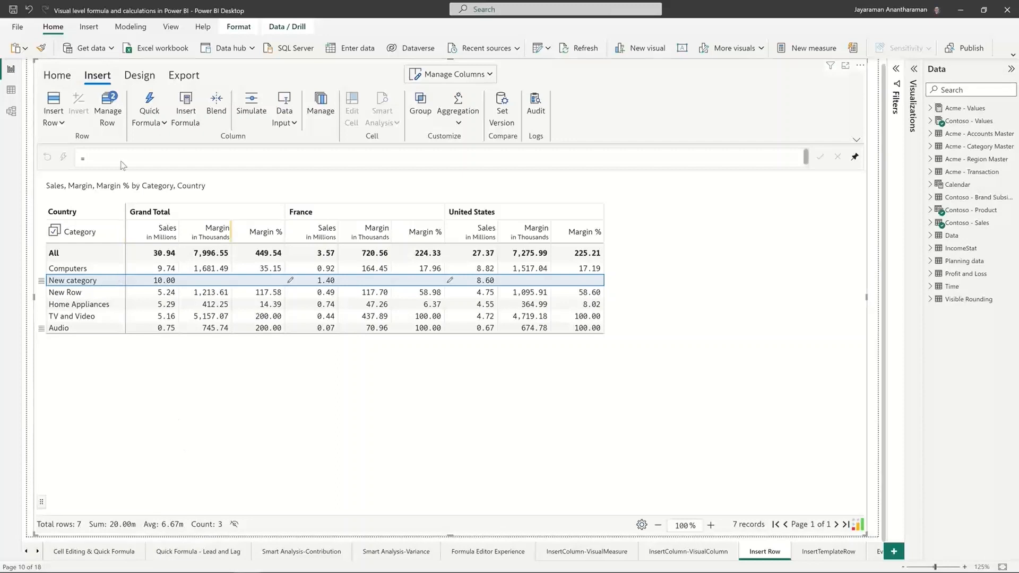
# Step: Insert an empty row below Audio and attempt a second empty row
pyautogui.click(53, 107)
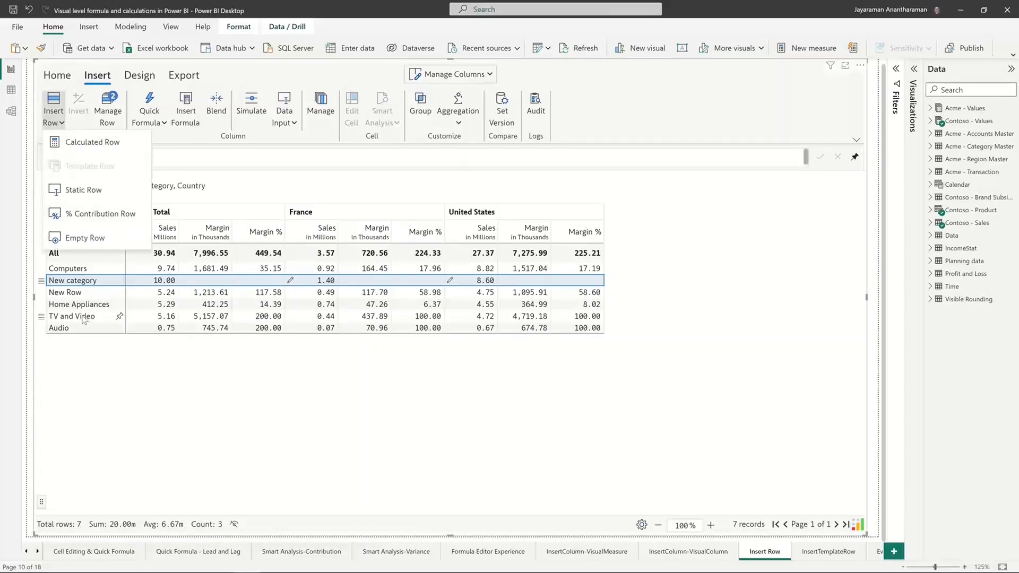
pyautogui.click(59, 328)
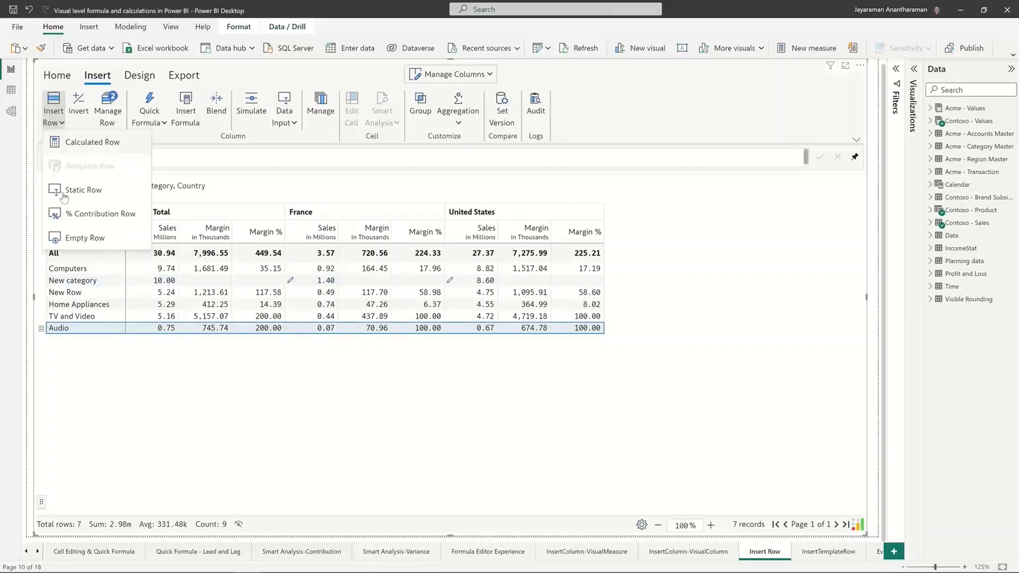
pyautogui.moveTo(85, 237)
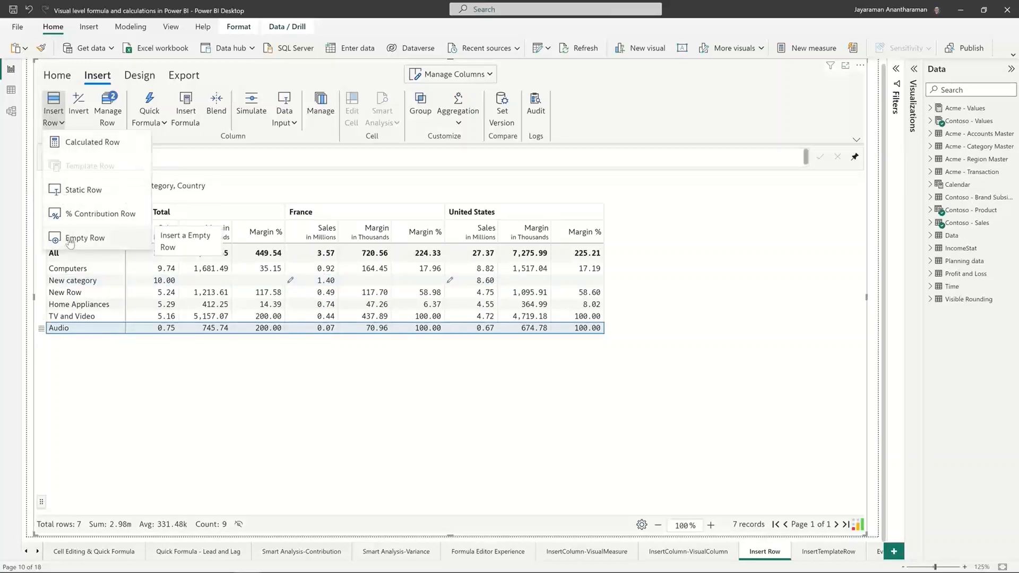
pyautogui.click(85, 238)
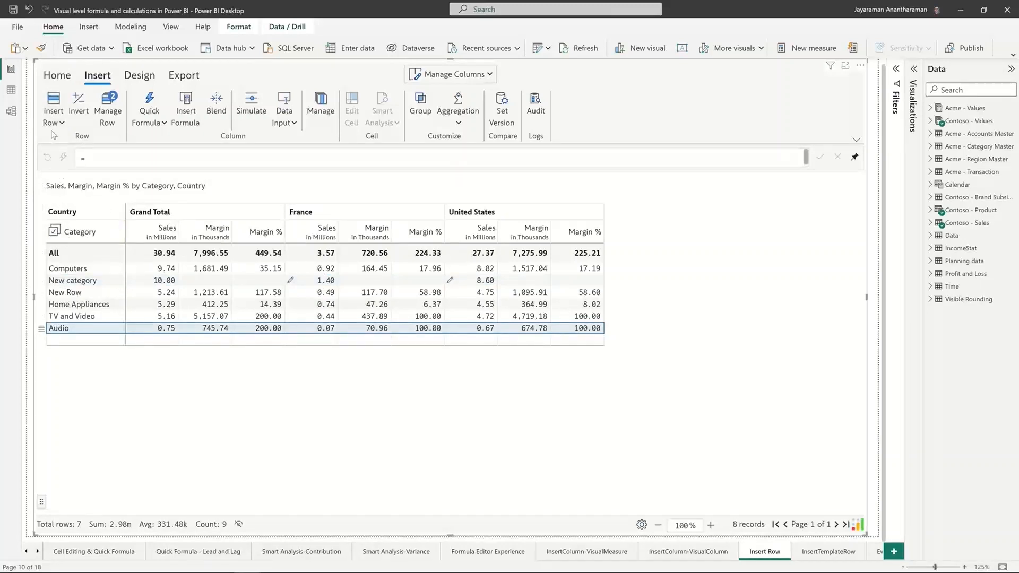
pyautogui.click(53, 105)
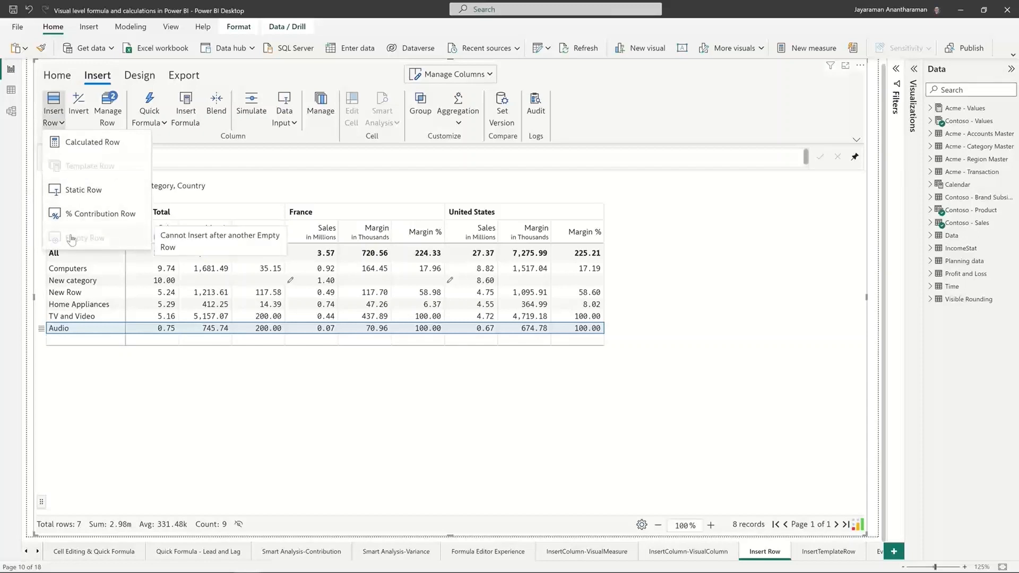
pyautogui.click(85, 238)
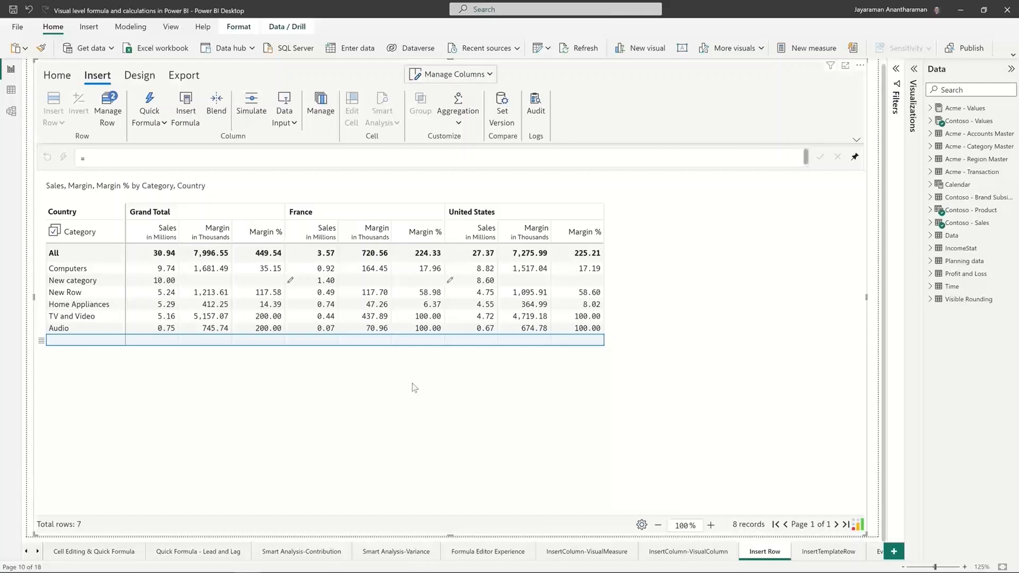
# Step: Insert an empty row below Home Appliances and add an Audio % contribution row
pyautogui.click(166, 339)
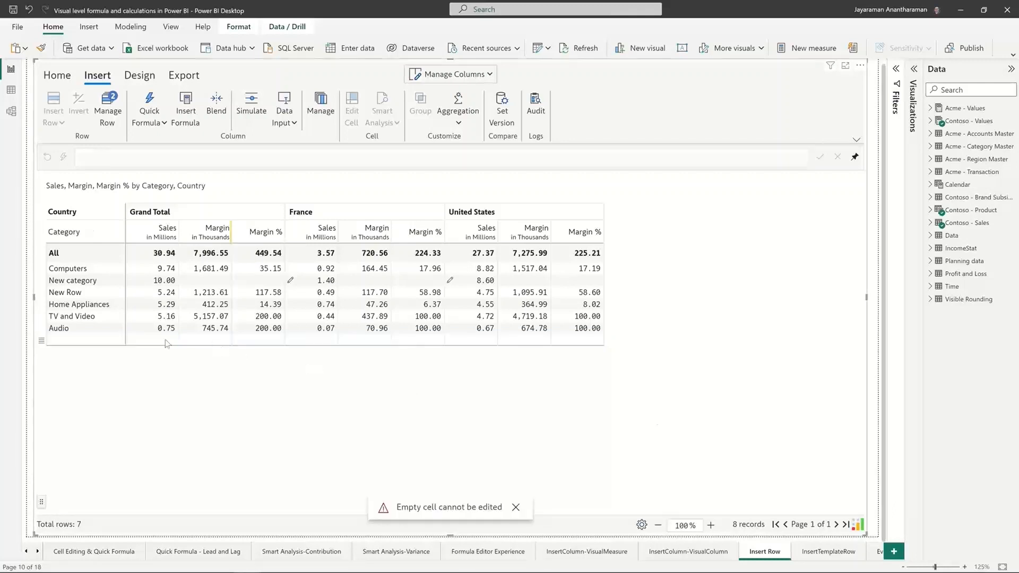
pyautogui.click(258, 340)
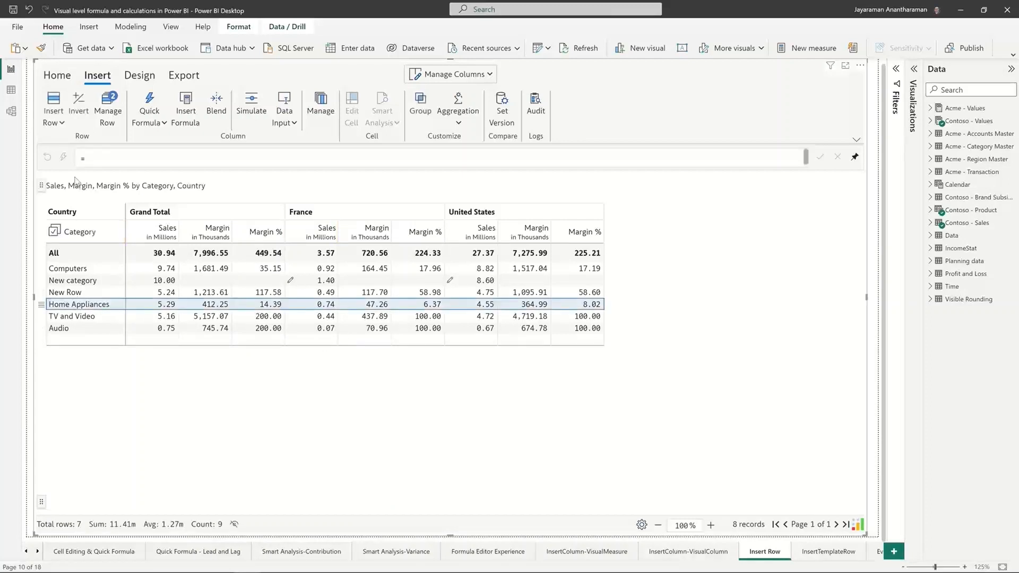
pyautogui.click(53, 104)
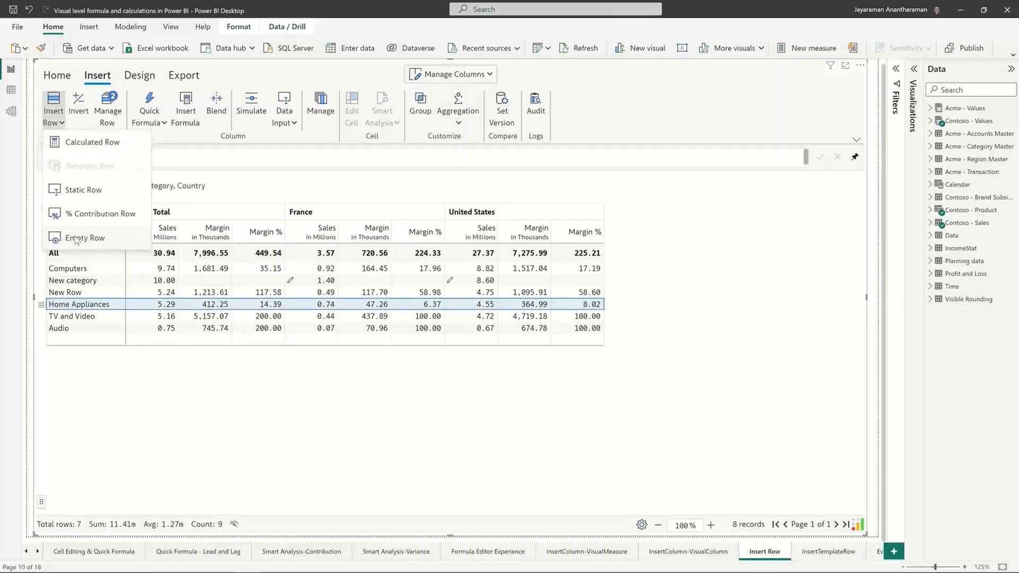
pyautogui.click(84, 237)
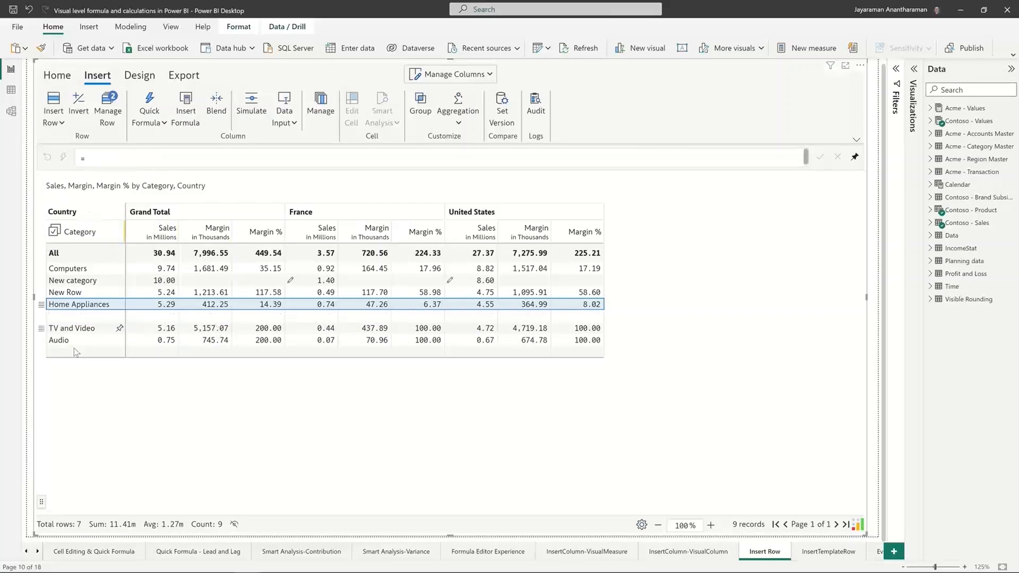
pyautogui.click(53, 104)
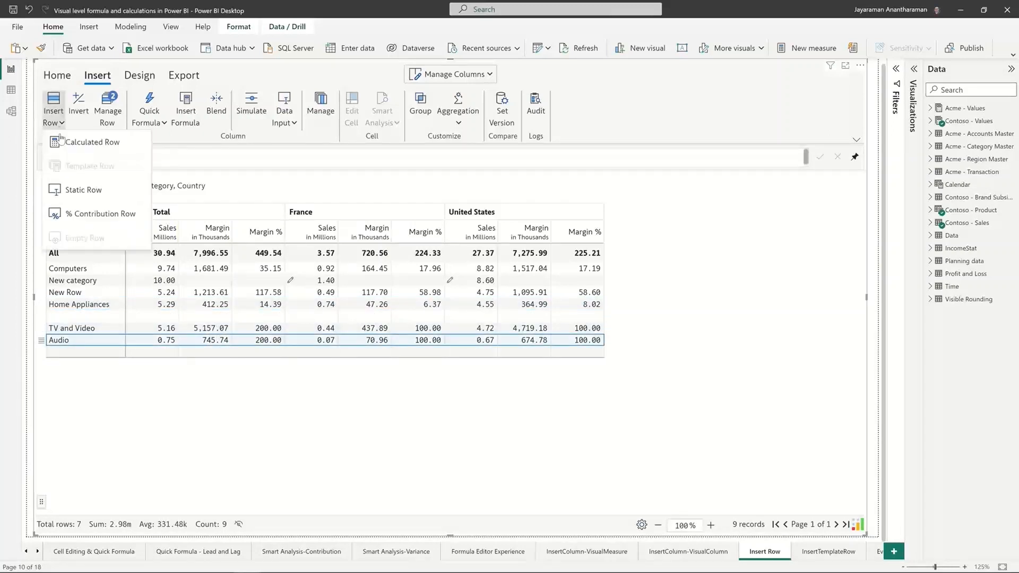
pyautogui.click(102, 213)
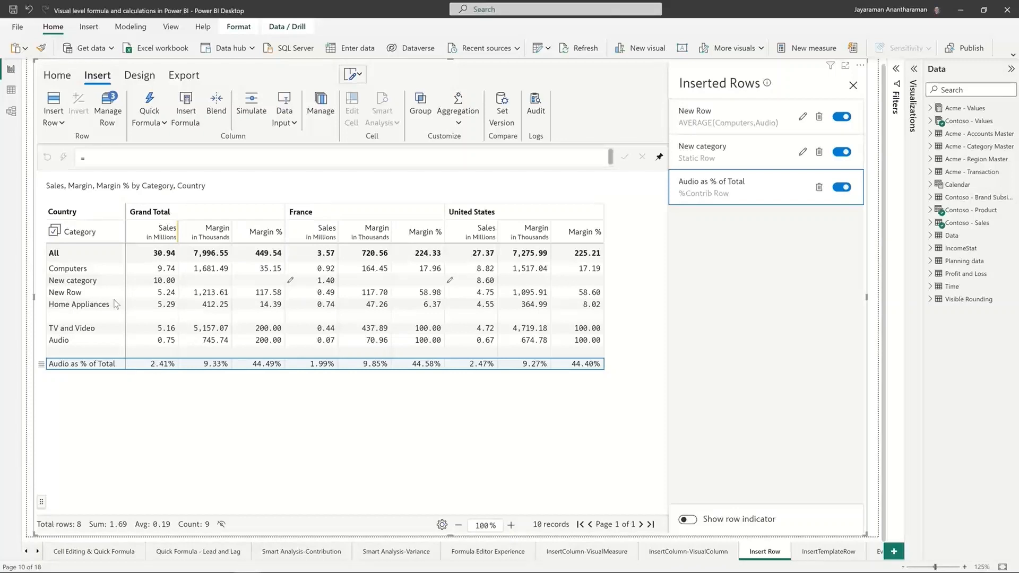
# Step: Open the Insert Row list, then move to the InsertTemplateRow report page
pyautogui.click(148, 104)
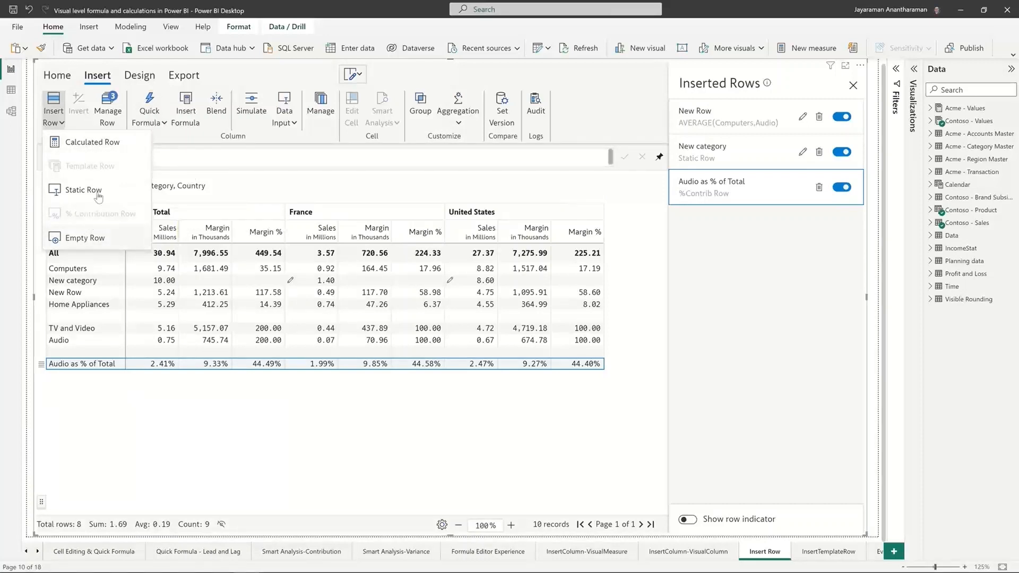
pyautogui.moveTo(101, 213)
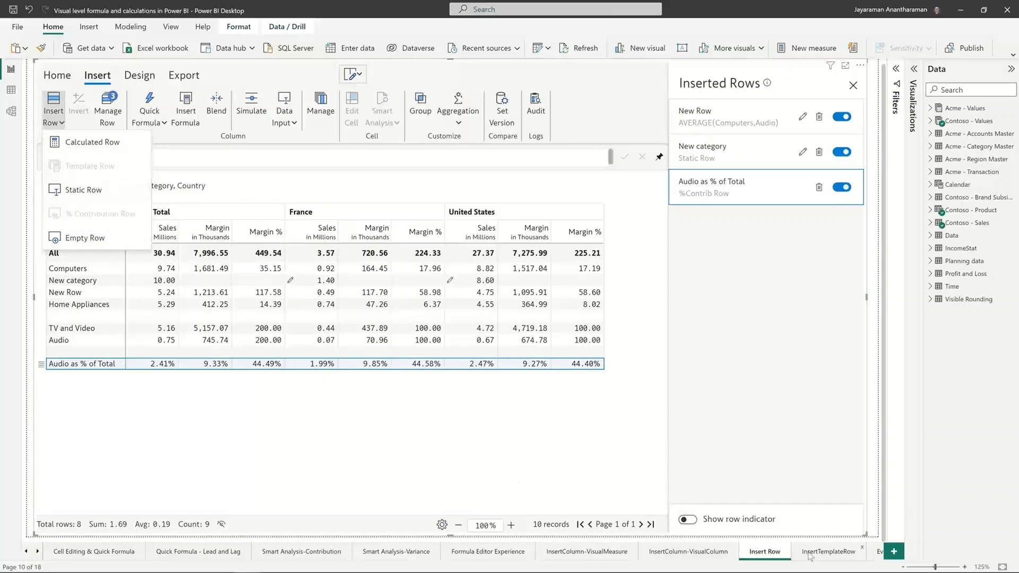
pyautogui.click(828, 551)
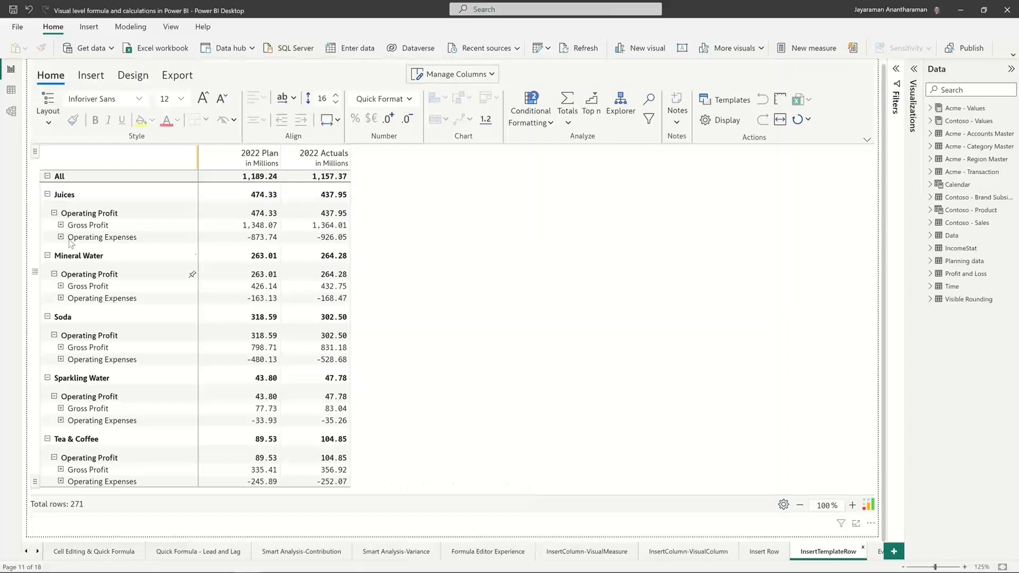
pyautogui.moveTo(60, 323)
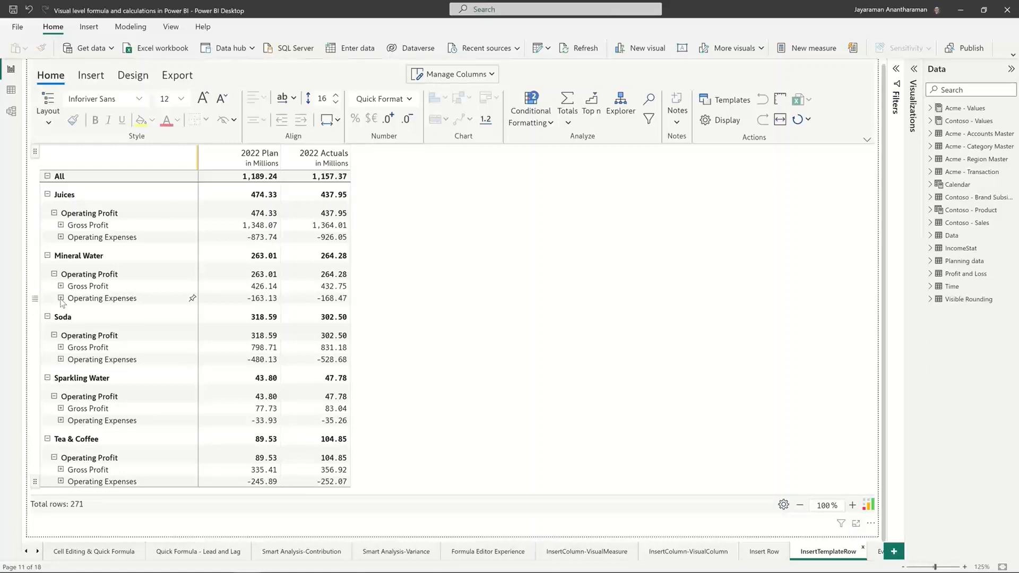
# Step: Select an Operating Expenses row in the InsertTemplateRow profit matrix
pyautogui.click(55, 274)
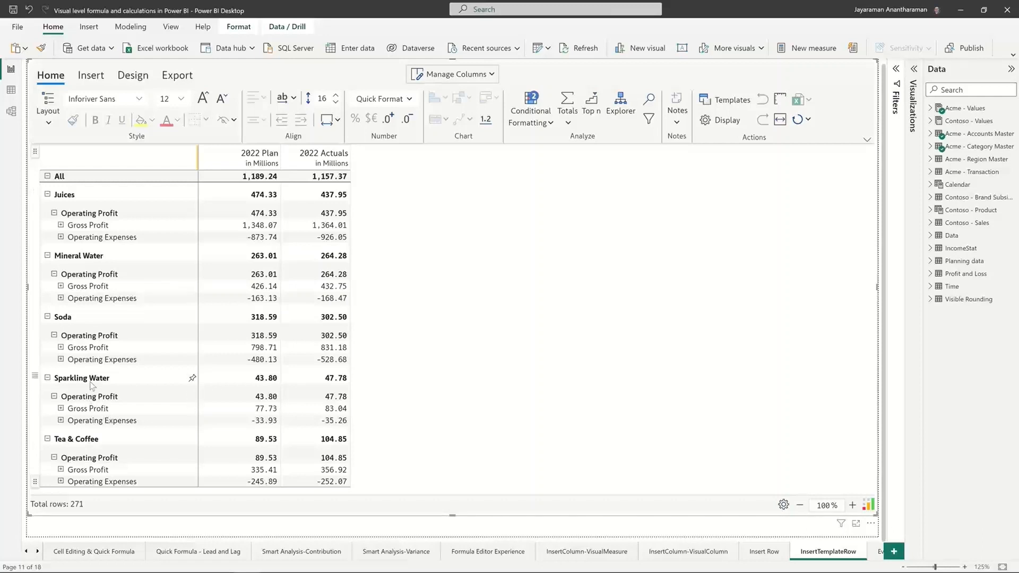
pyautogui.moveTo(62, 257)
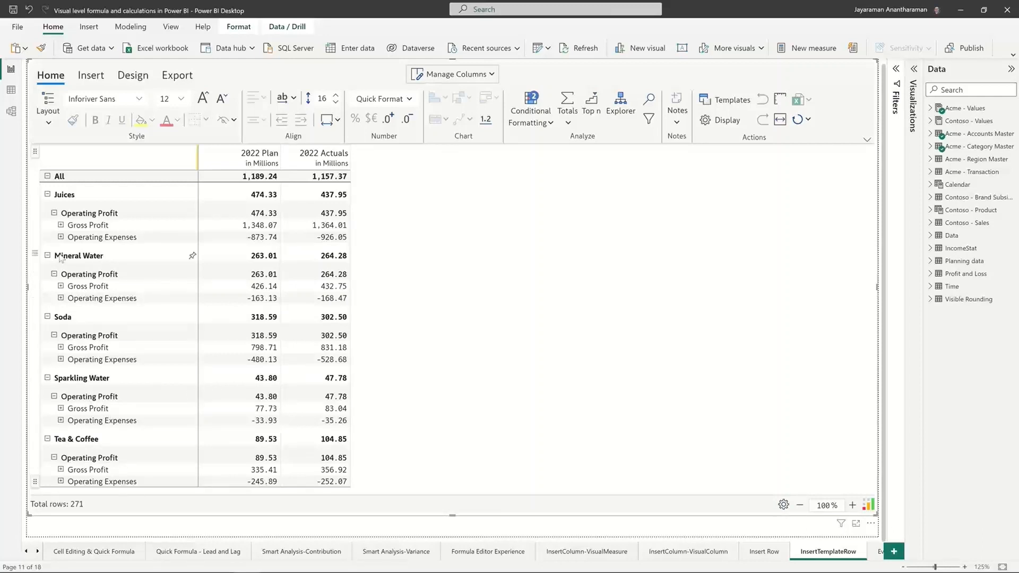
pyautogui.moveTo(88, 237)
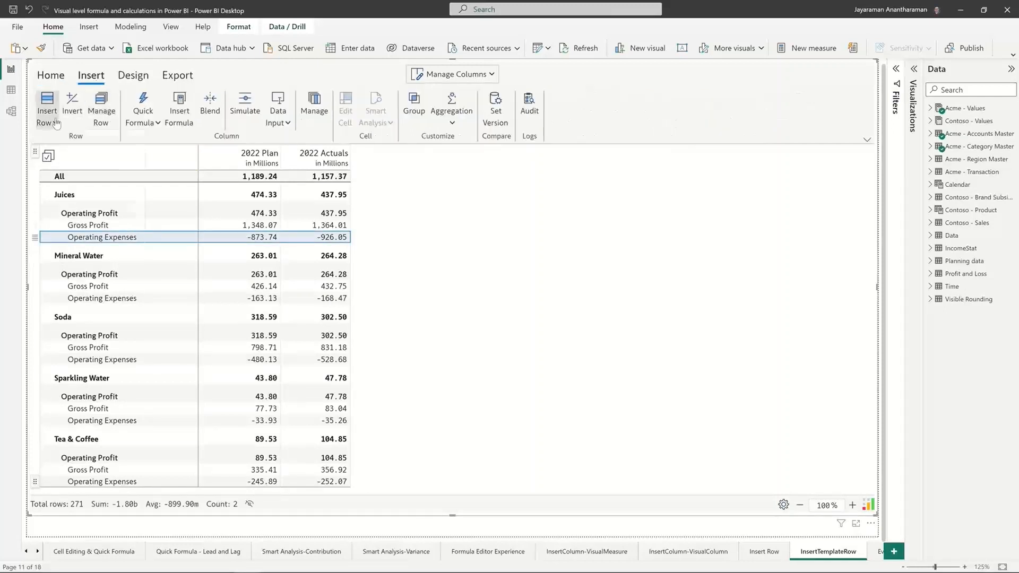
# Step: Create a template row with formula [Gross Profit]/2, excluded from totals, in every group
pyautogui.click(46, 104)
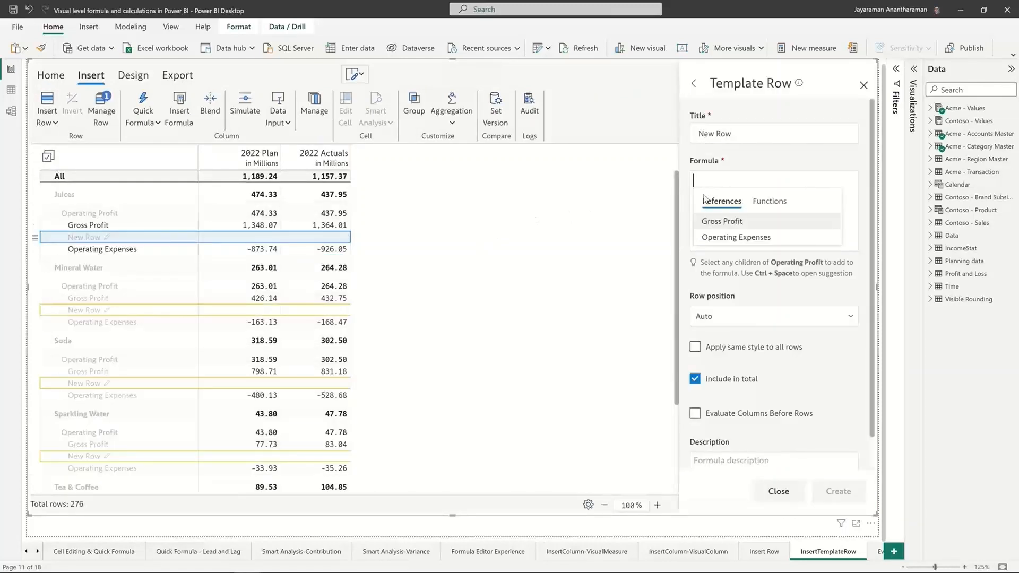
pyautogui.click(721, 221)
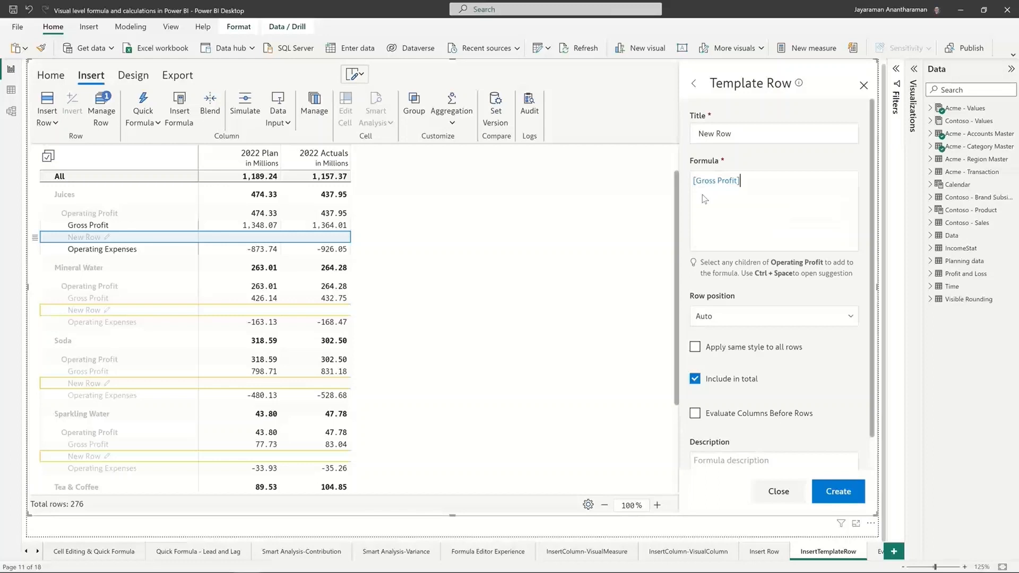
pyautogui.write('/2')
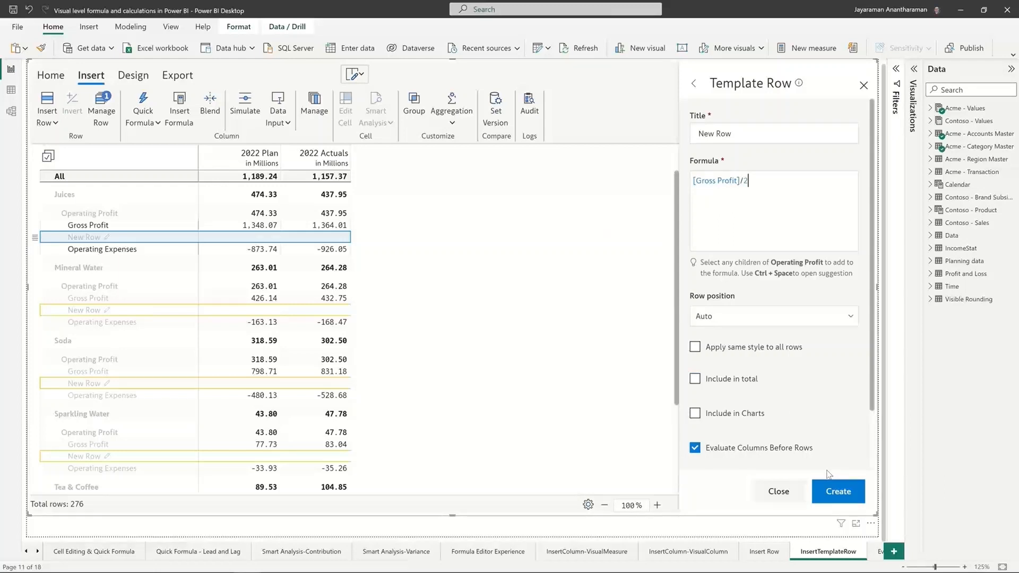
pyautogui.click(838, 491)
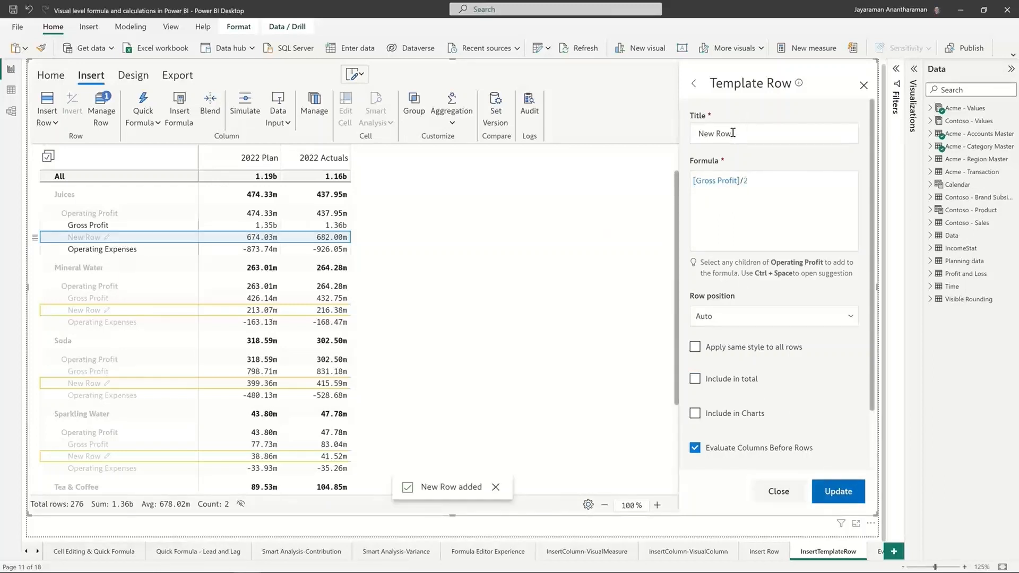
# Step: Retitle the template row 'GPby2' and apply it to all drink categories
pyautogui.write('GPb')
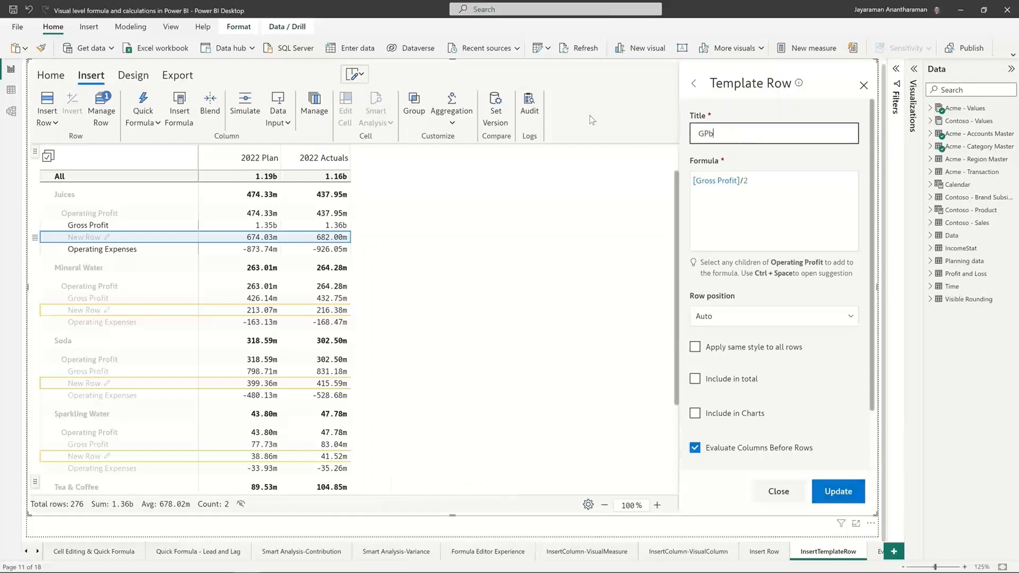
pyautogui.write('y2')
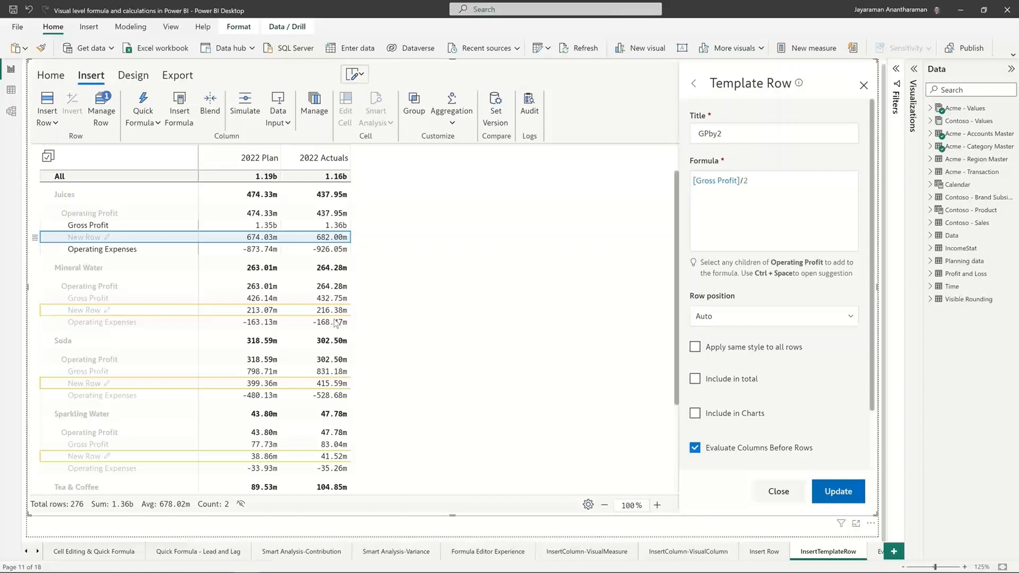
pyautogui.click(838, 490)
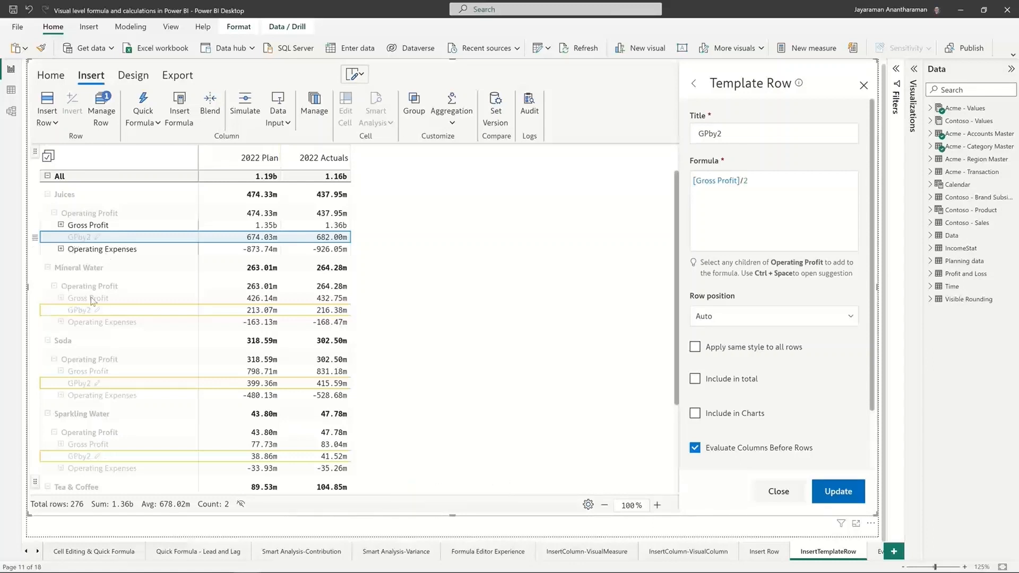
pyautogui.moveTo(115, 292)
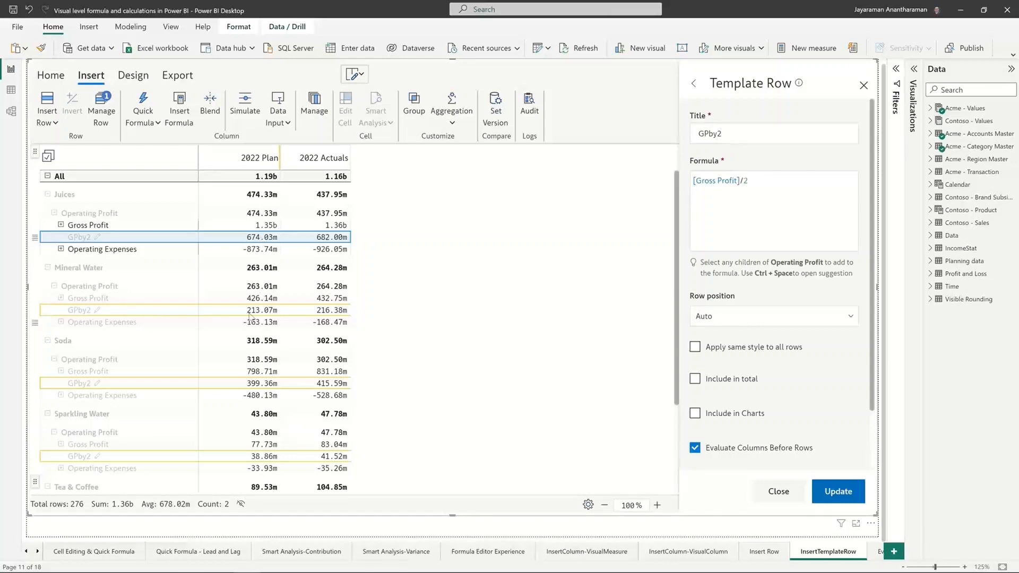
pyautogui.moveTo(145, 387)
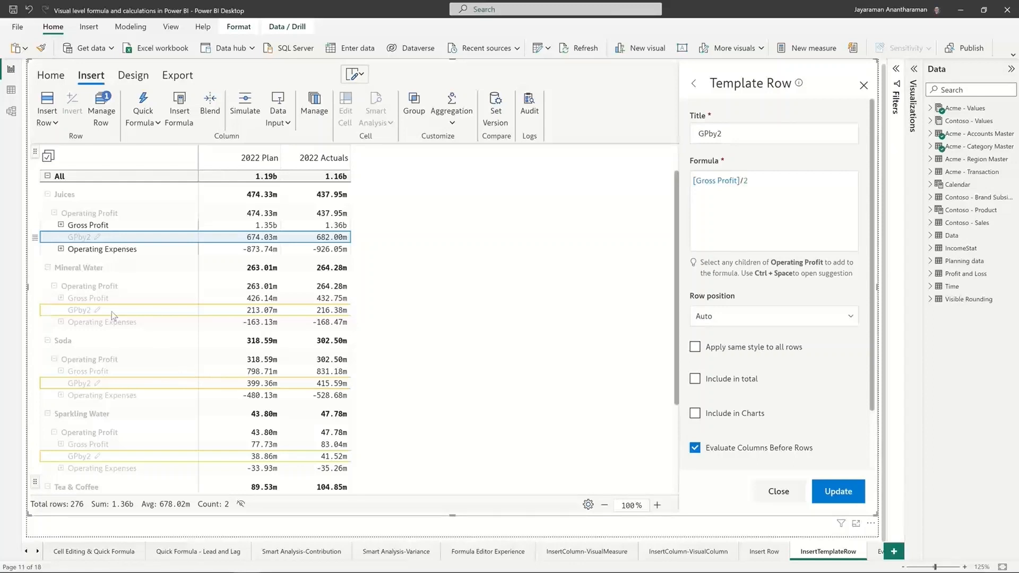
pyautogui.moveTo(95, 307)
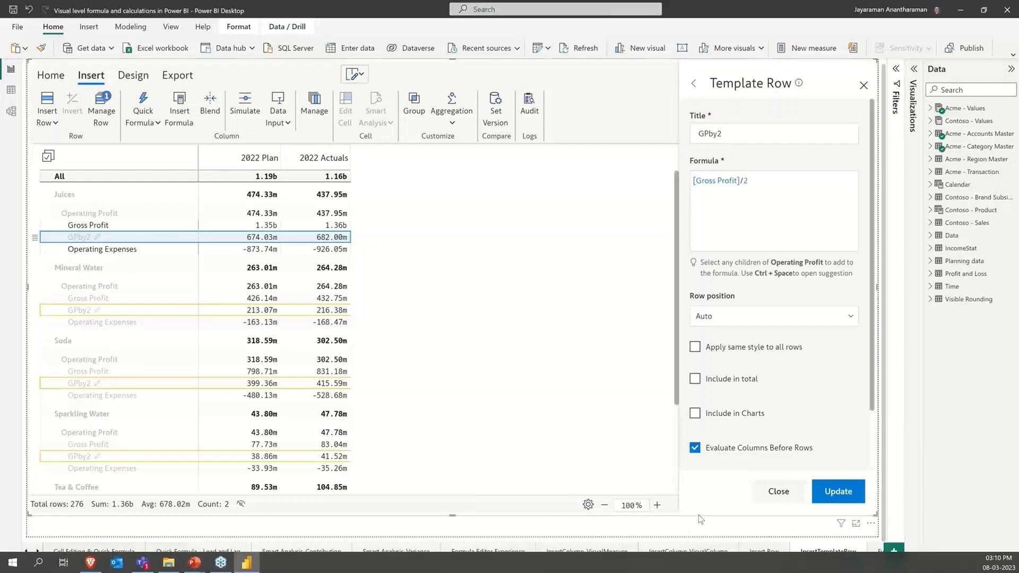
pyautogui.moveTo(363, 319)
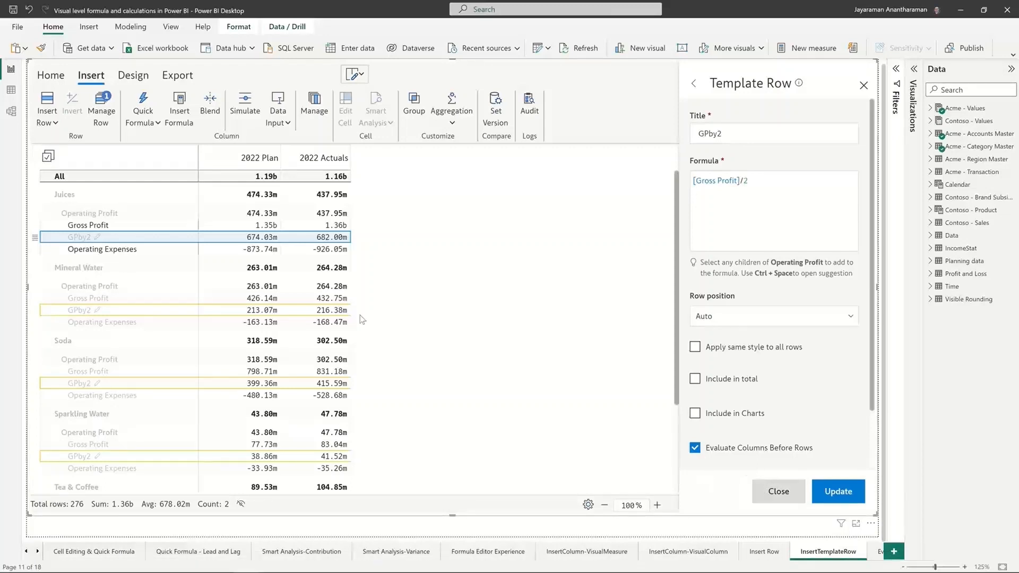